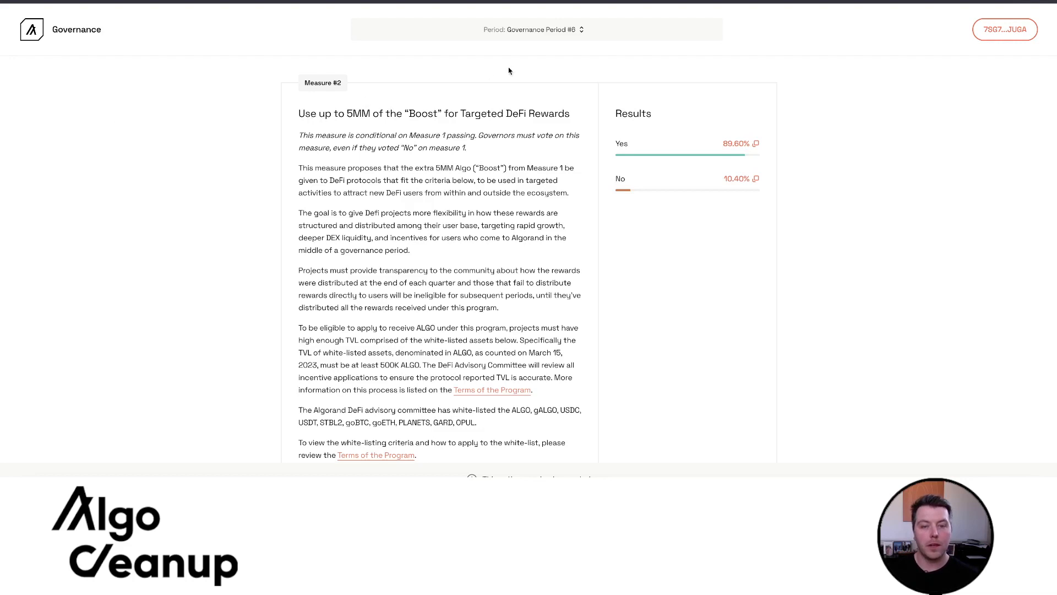
pyautogui.moveTo(339, 106)
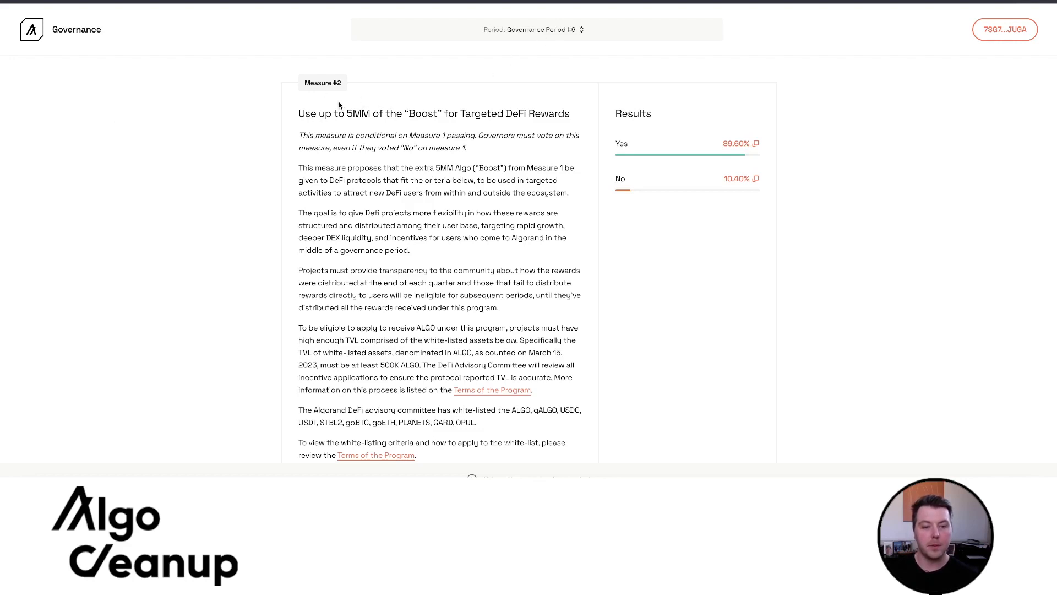
pyautogui.moveTo(354, 120)
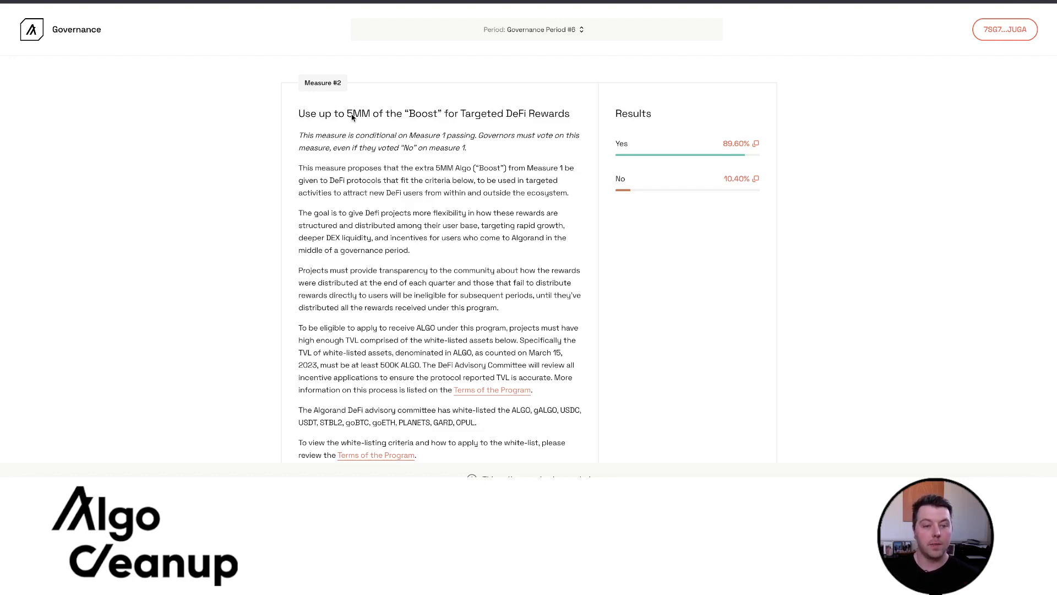
pyautogui.moveTo(413, 131)
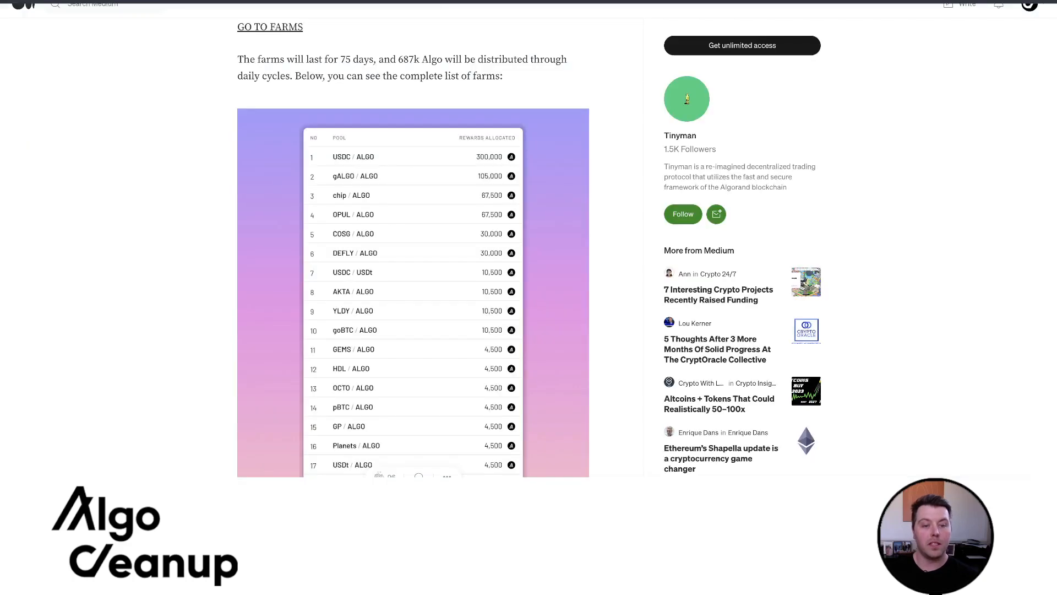
pyautogui.moveTo(349, 182)
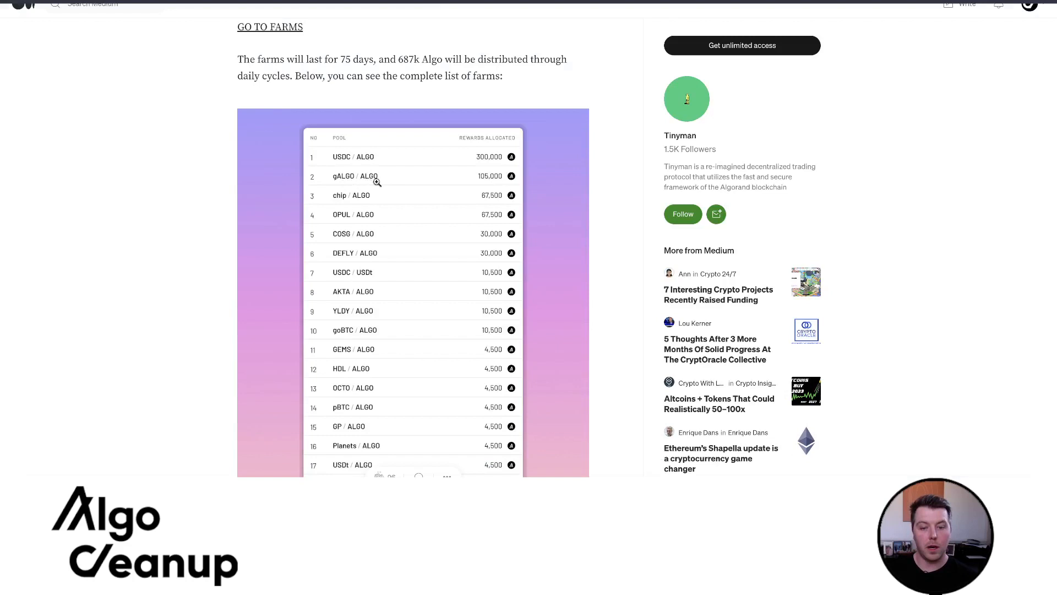
pyautogui.moveTo(485, 180)
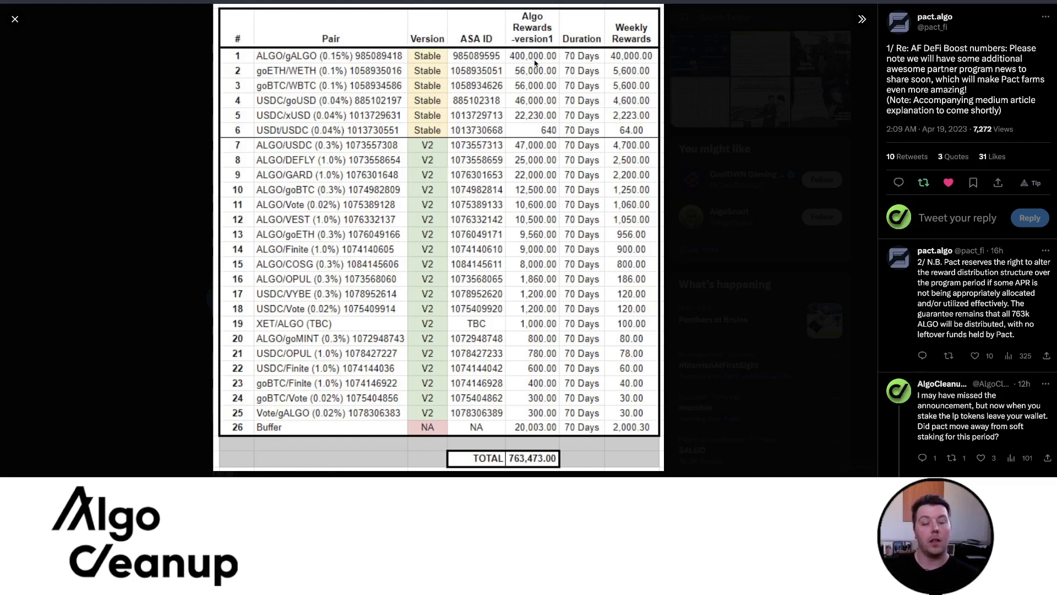
# - Close the enlarged Pact pool reward allocation table in the tweet
pyautogui.click(14, 19)
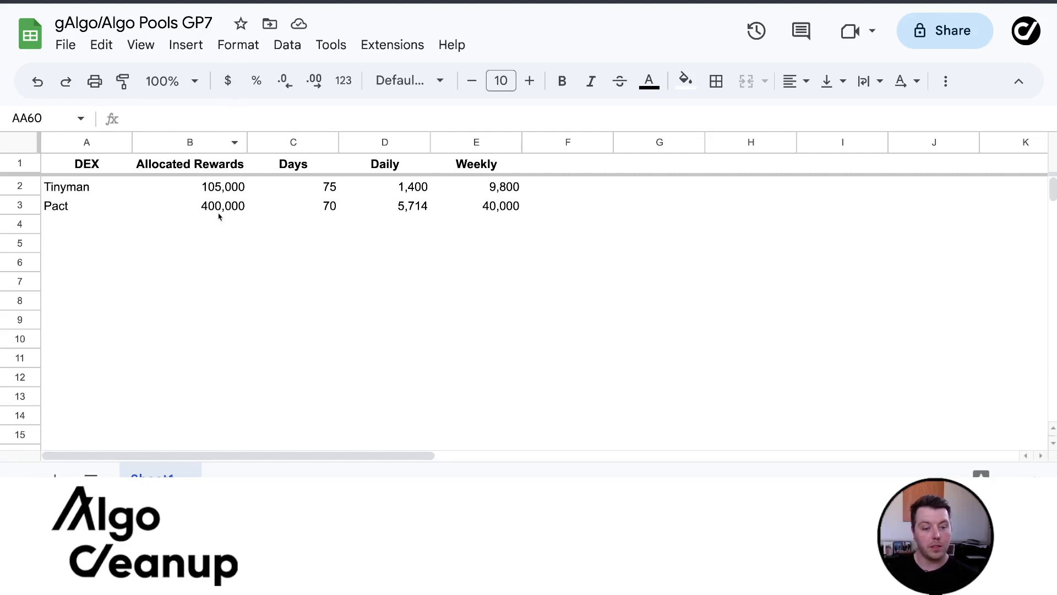
pyautogui.moveTo(310, 201)
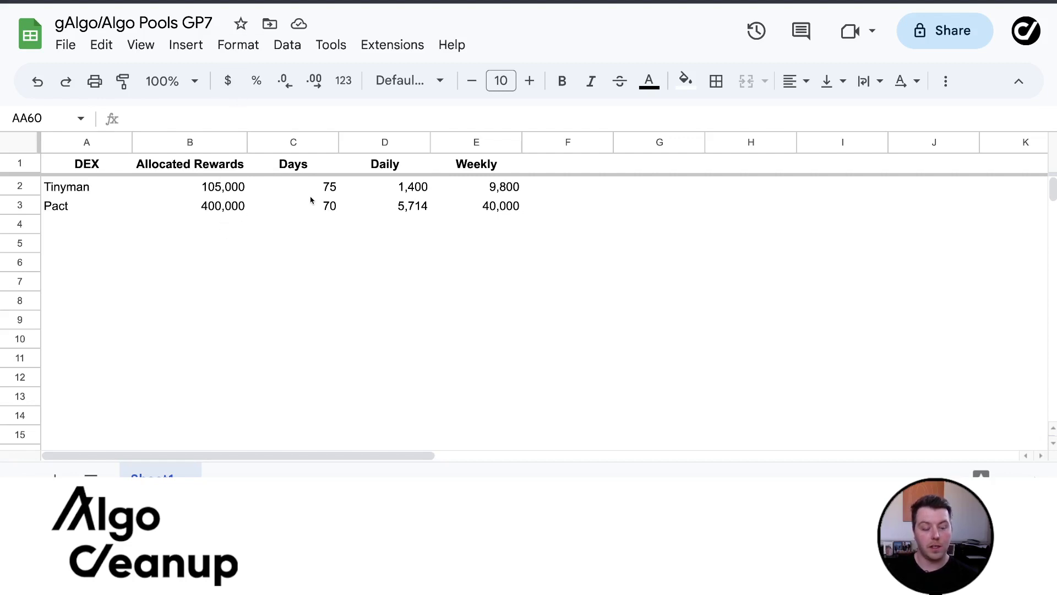
pyautogui.moveTo(311, 215)
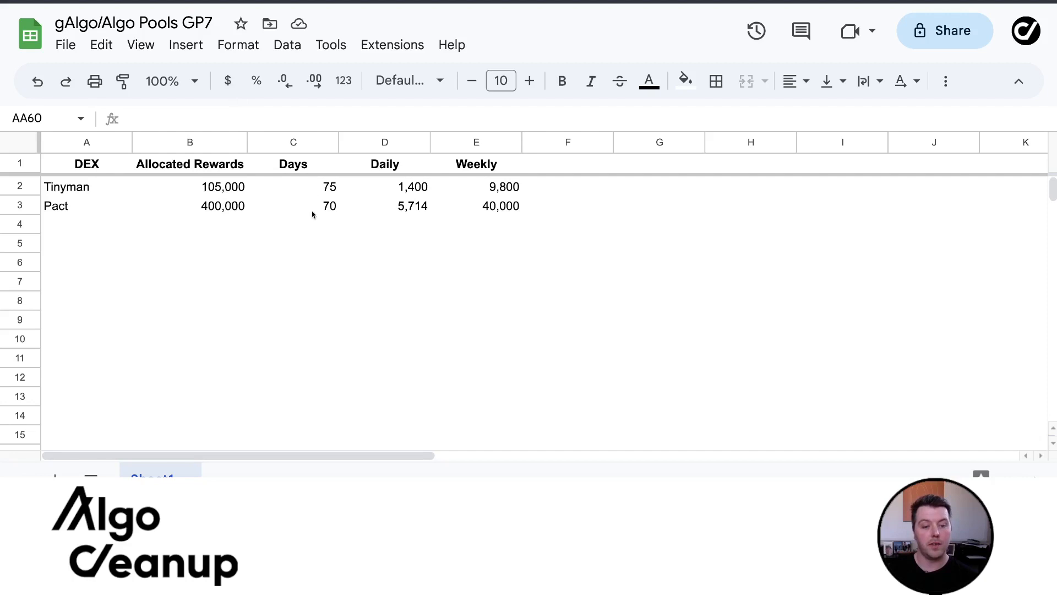
pyautogui.moveTo(387, 197)
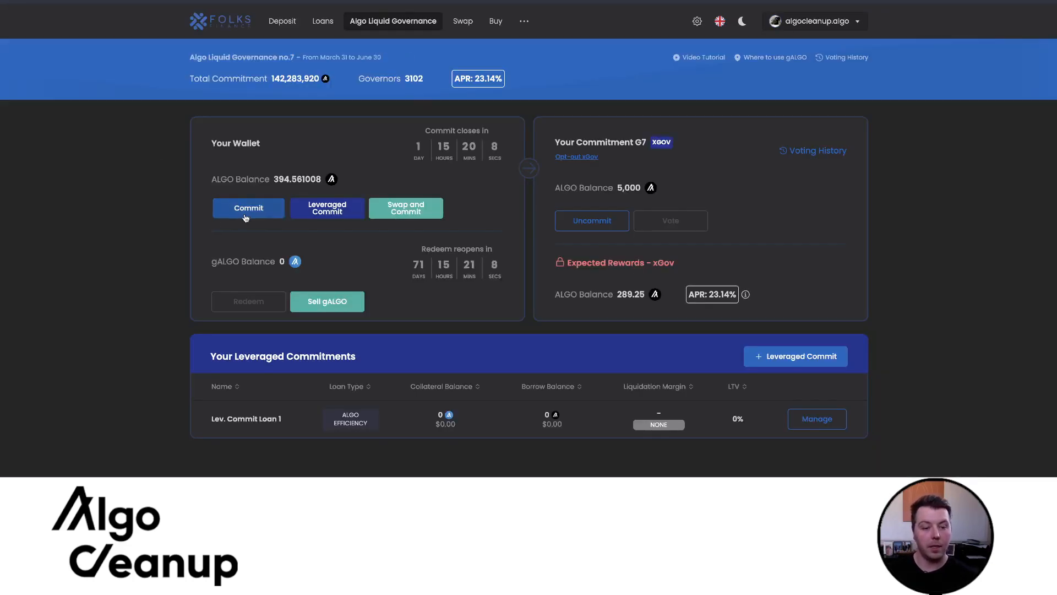
# - Commit 200 more ALGO to xGov governance, reaching 5,200 committed and 200 gALGO
pyautogui.click(247, 208)
pyautogui.write('200')
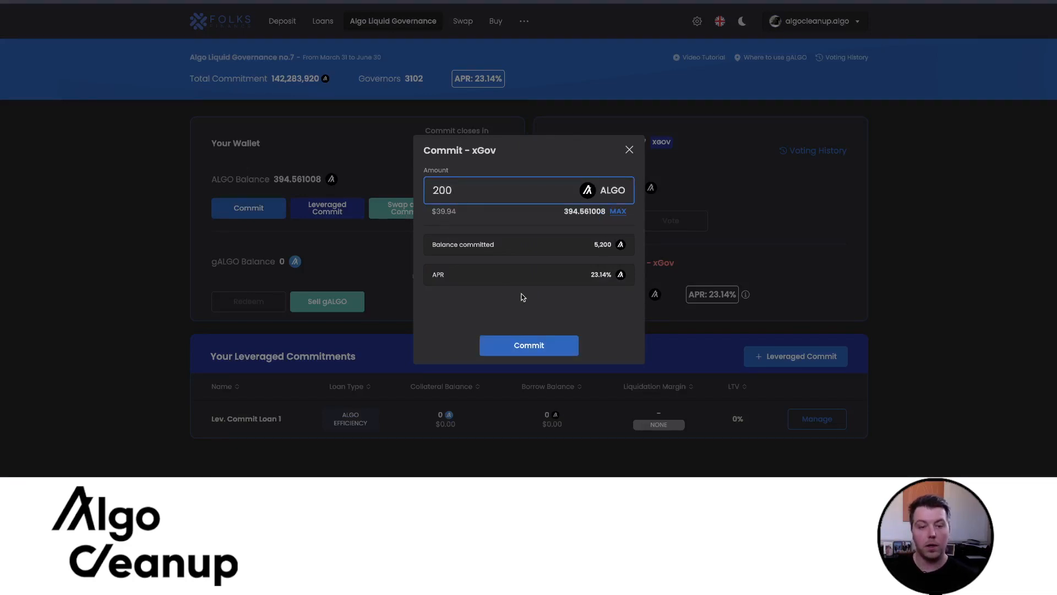
pyautogui.click(529, 345)
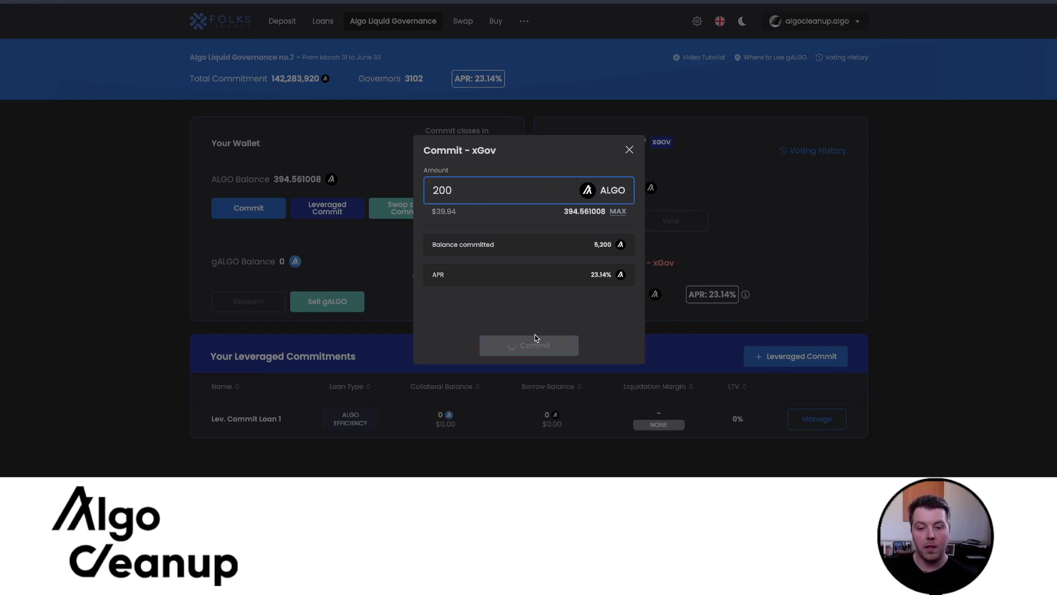
pyautogui.click(528, 345)
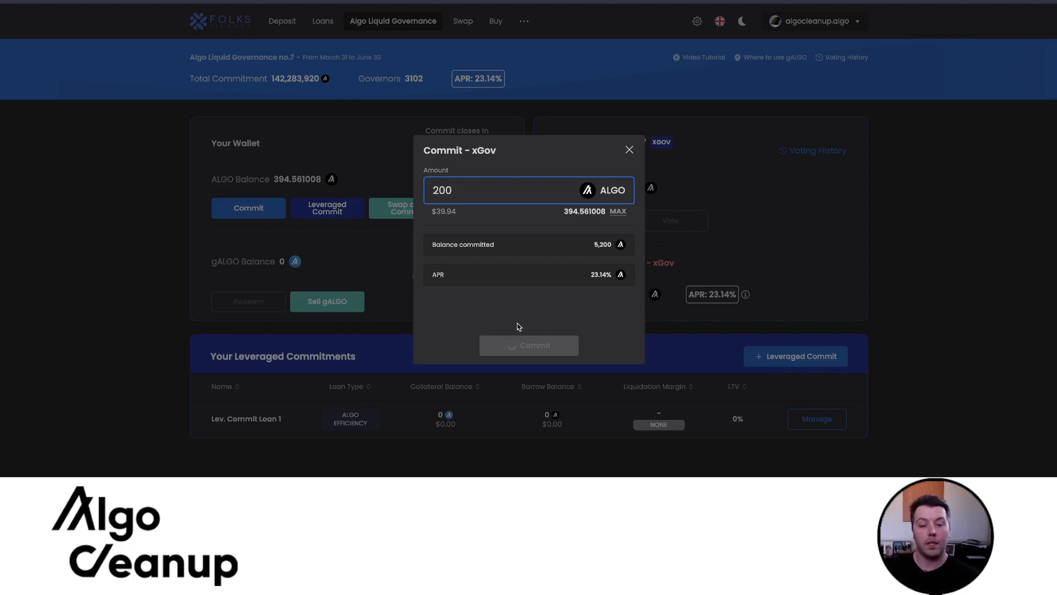
pyautogui.click(529, 345)
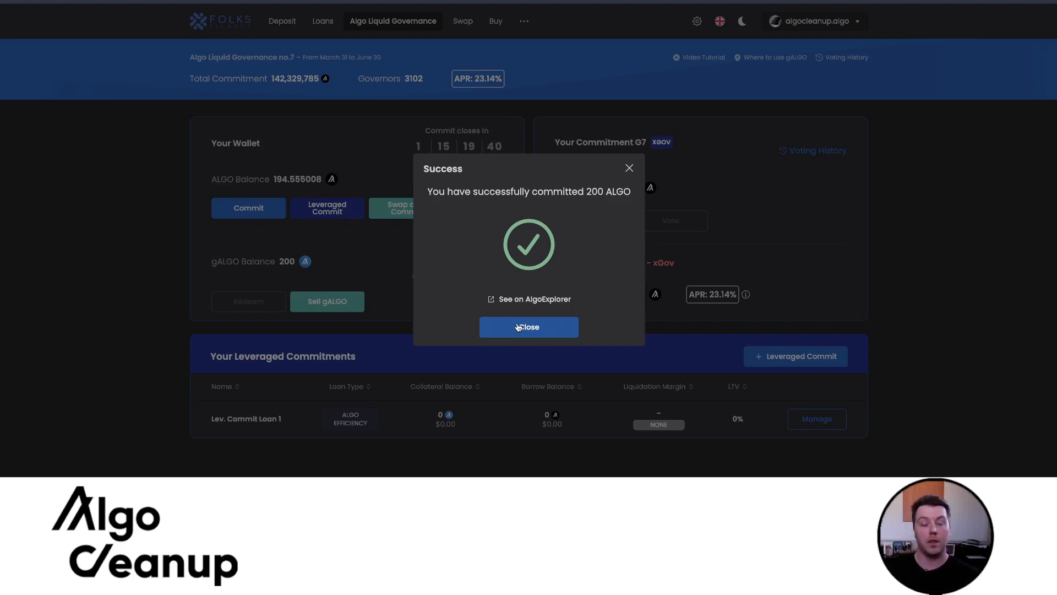
pyautogui.click(529, 327)
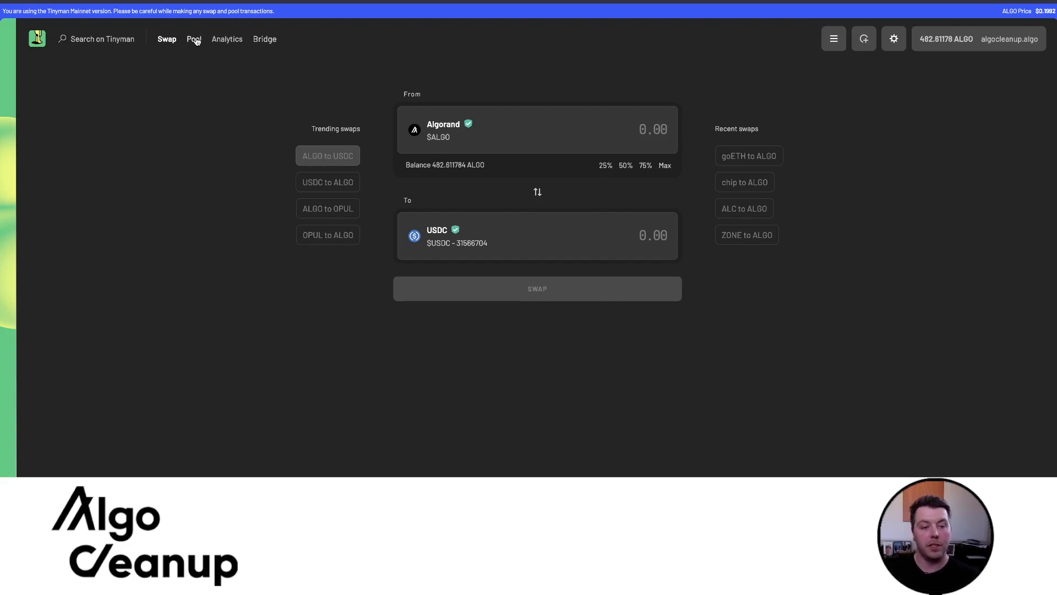
# - Go to Pool, view Farming programs and enter the gALGO/ALGO farm
pyautogui.click(194, 39)
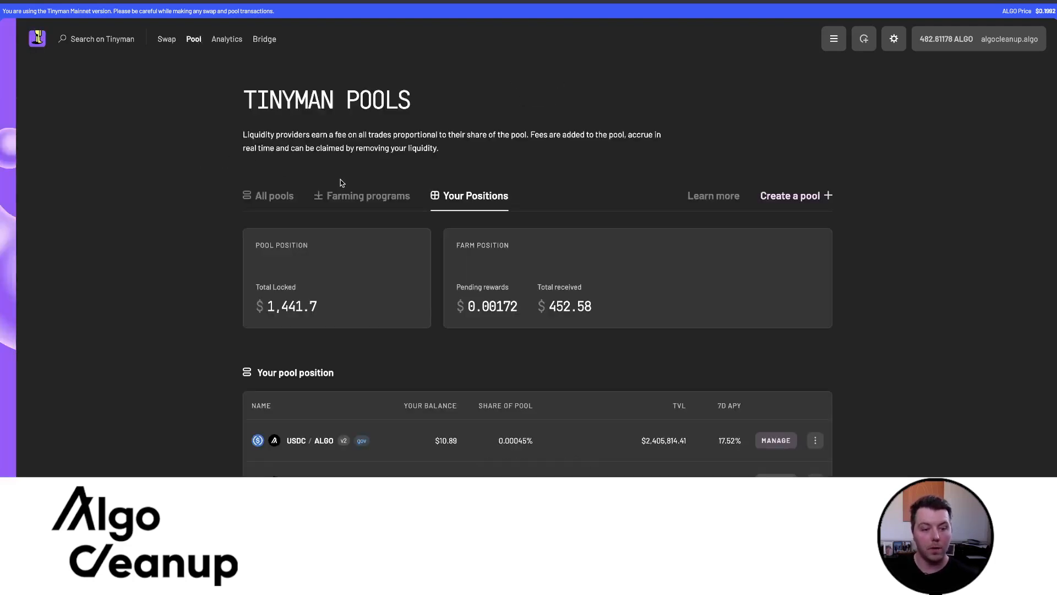
pyautogui.click(361, 196)
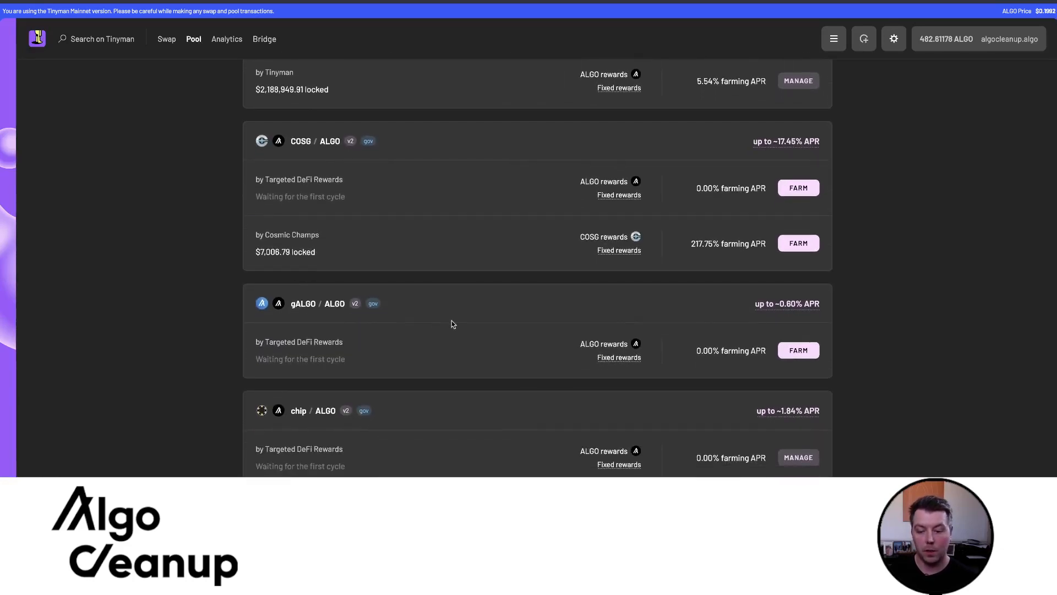
pyautogui.click(797, 350)
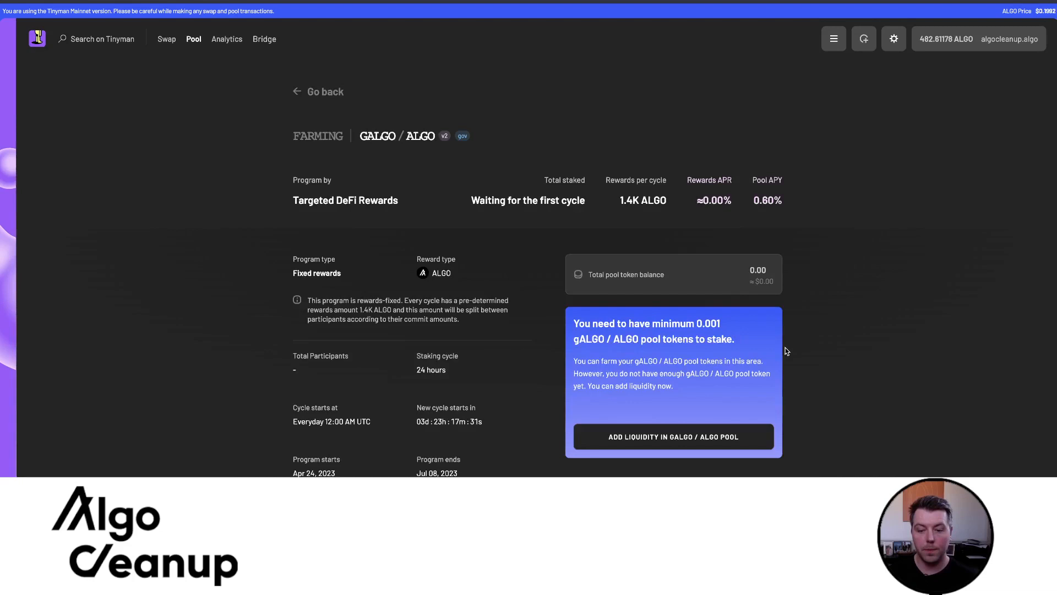
# - Deposit 100 gALGO with about 96.8 ALGO into the gALGO/ALGO pool for ~97.15 pool tokens
pyautogui.click(672, 437)
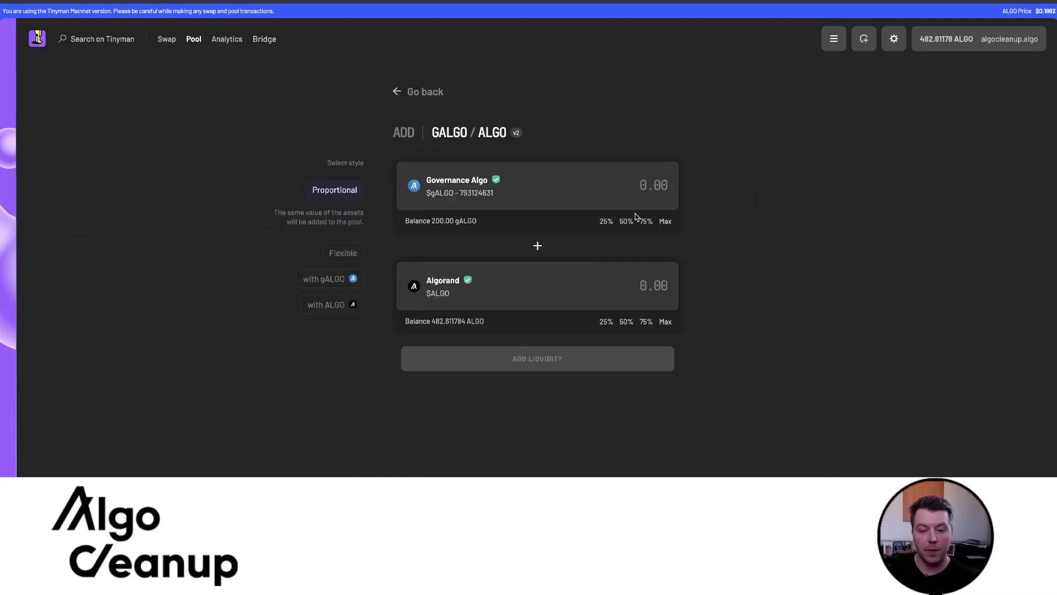
pyautogui.click(653, 185)
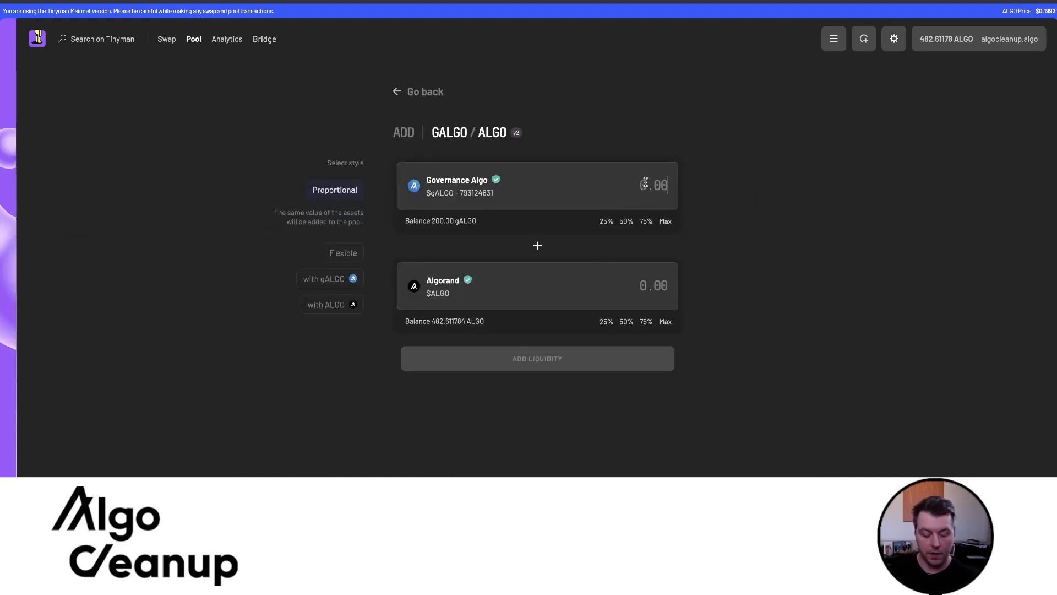
pyautogui.write('100')
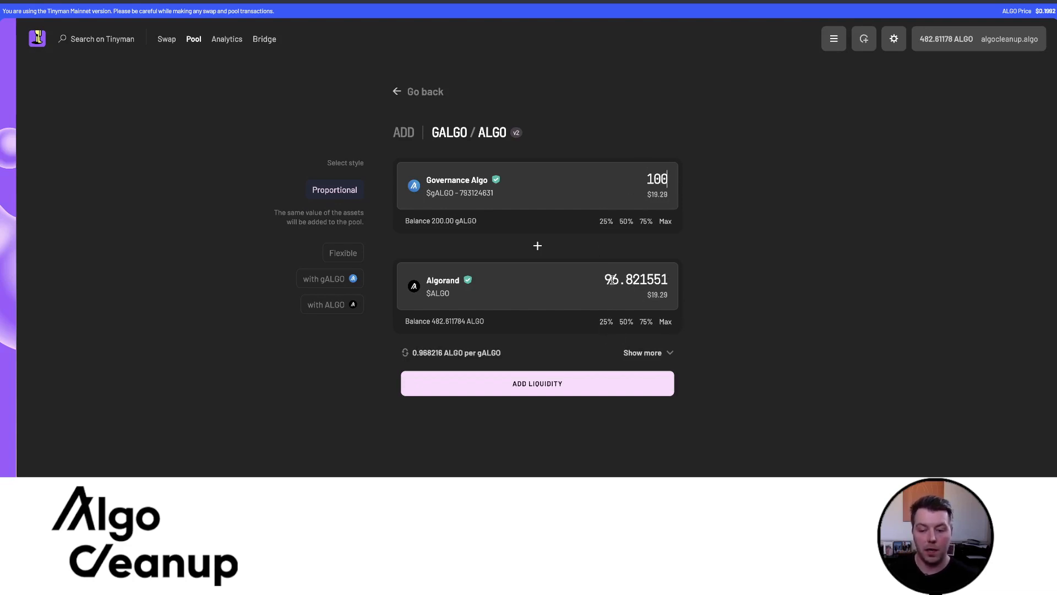
pyautogui.click(537, 384)
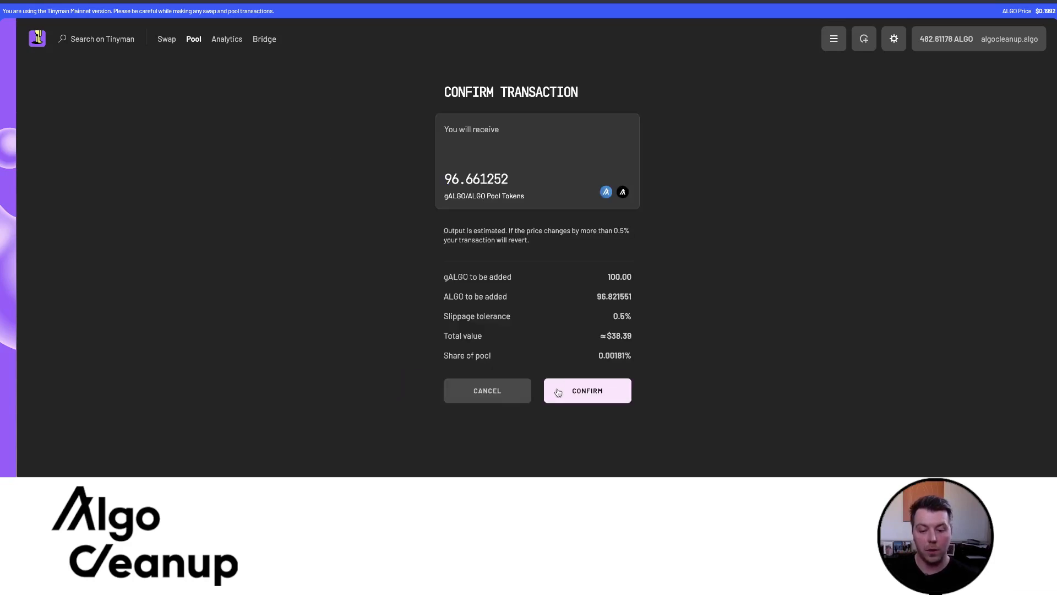
pyautogui.click(586, 390)
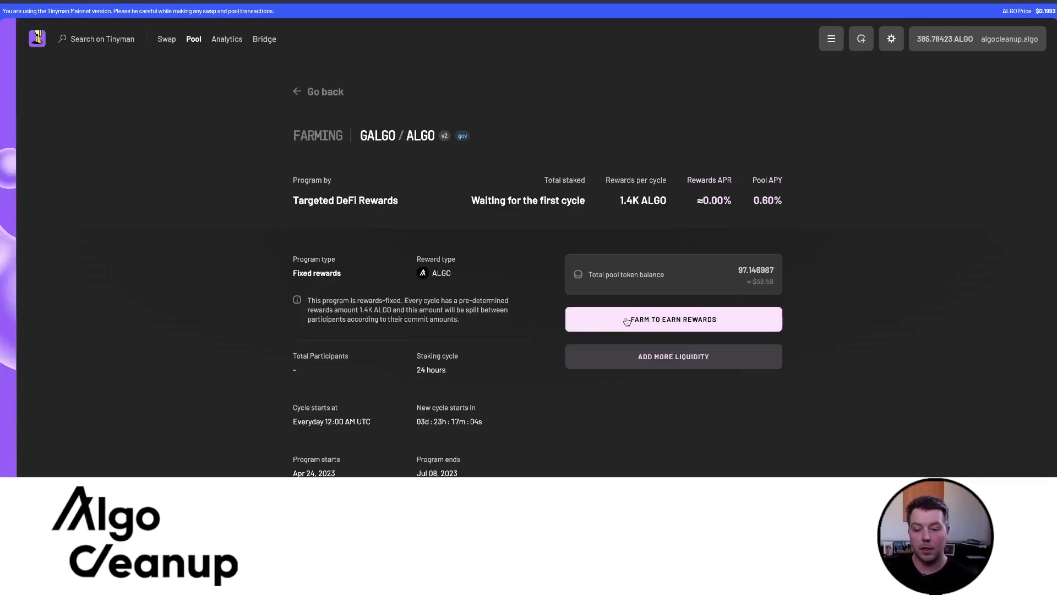
pyautogui.click(672, 320)
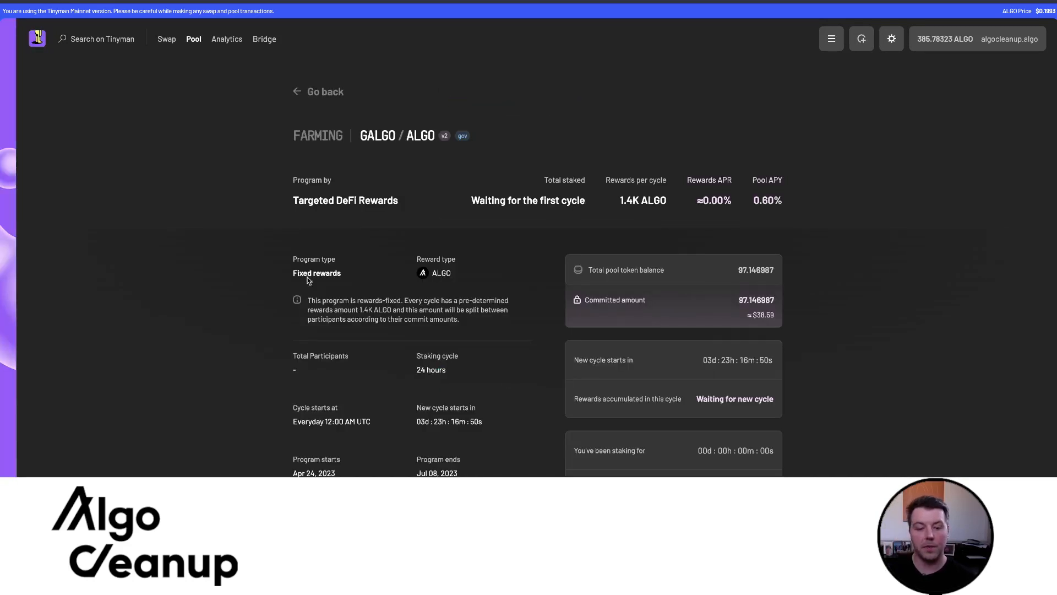
pyautogui.scroll(-3)
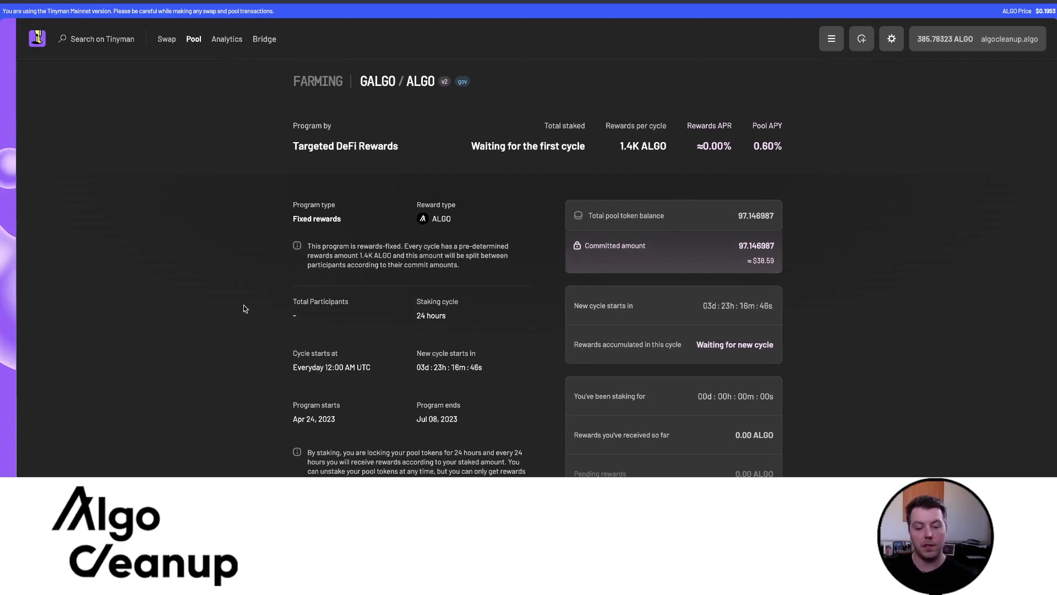
pyautogui.scroll(-3)
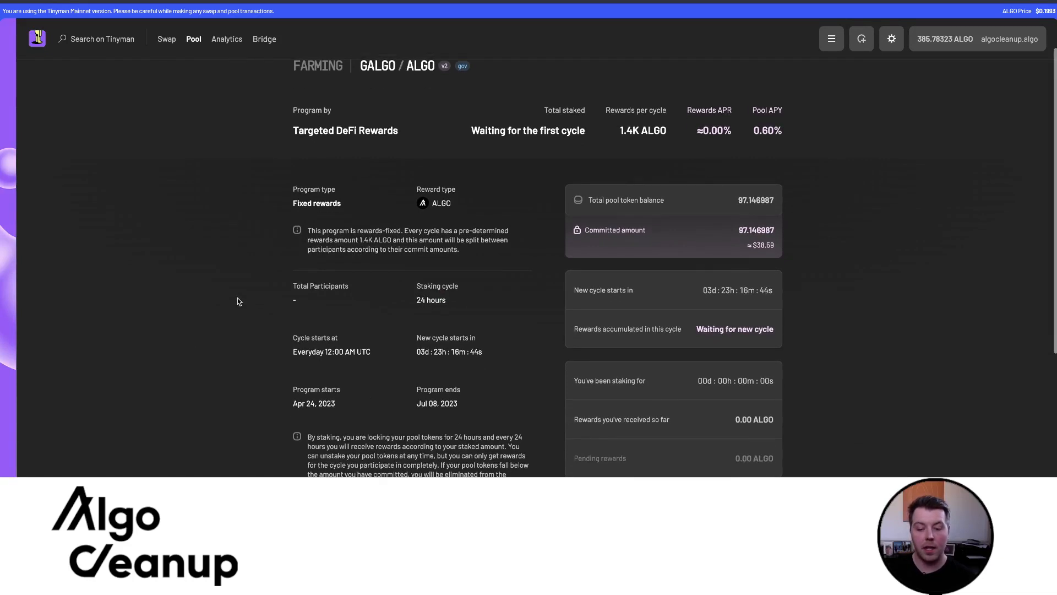
pyautogui.scroll(-3)
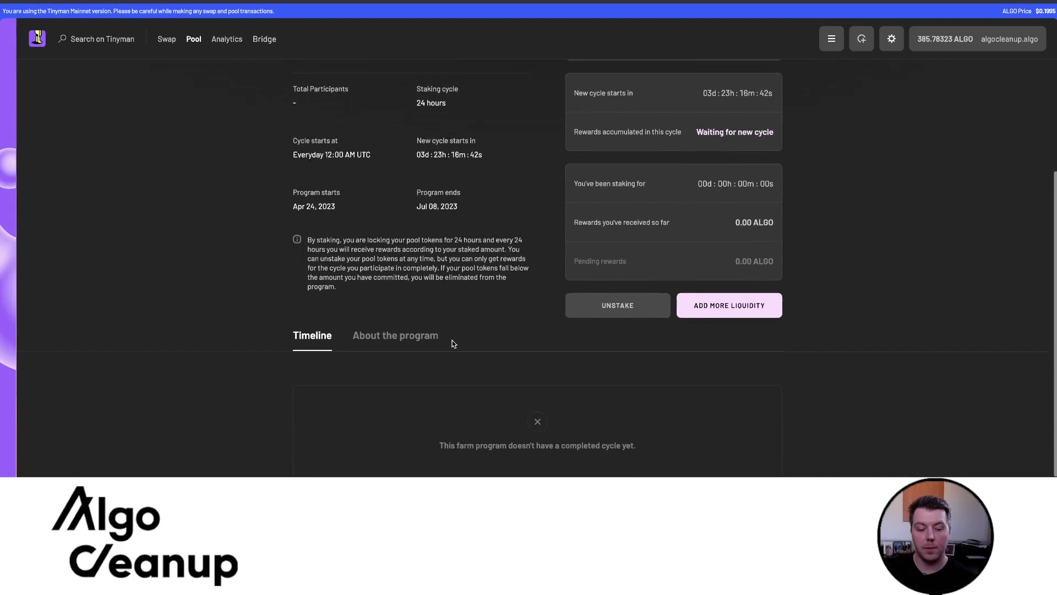
pyautogui.scroll(3)
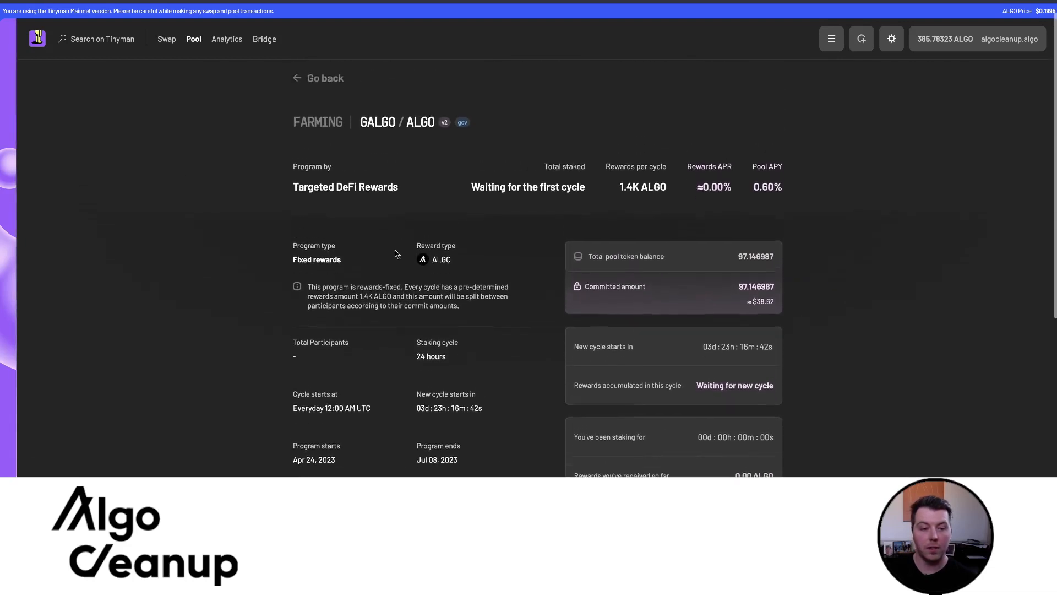
pyautogui.click(324, 78)
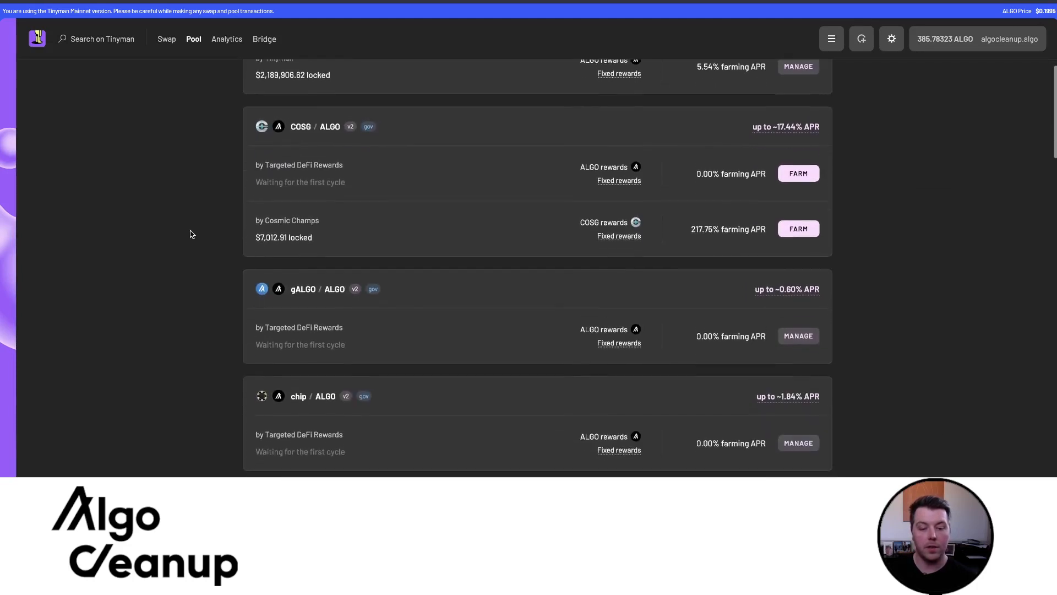
pyautogui.scroll(-3)
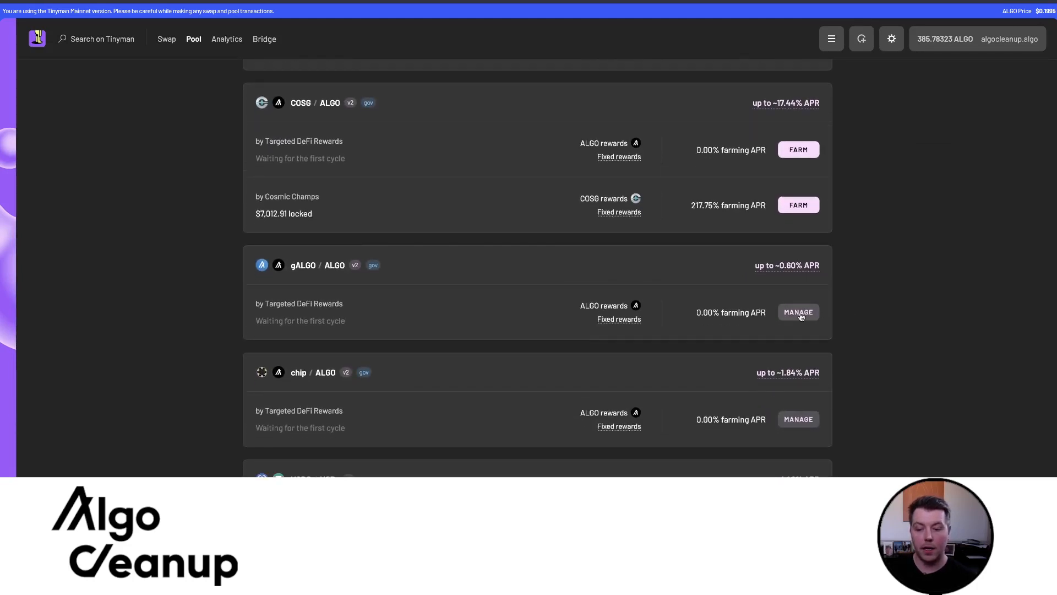
pyautogui.moveTo(761, 292)
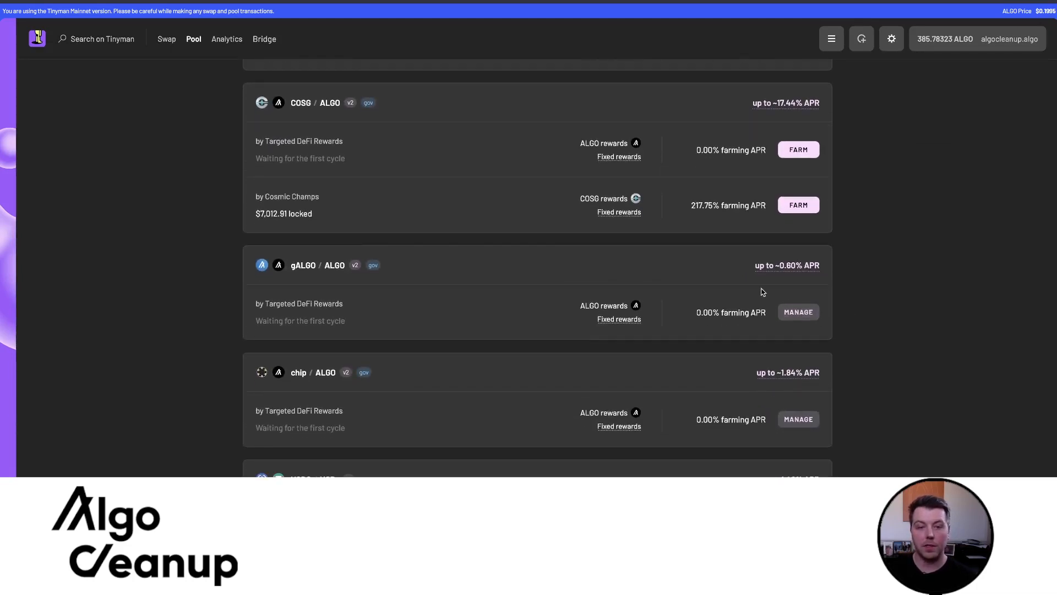
pyautogui.moveTo(600, 272)
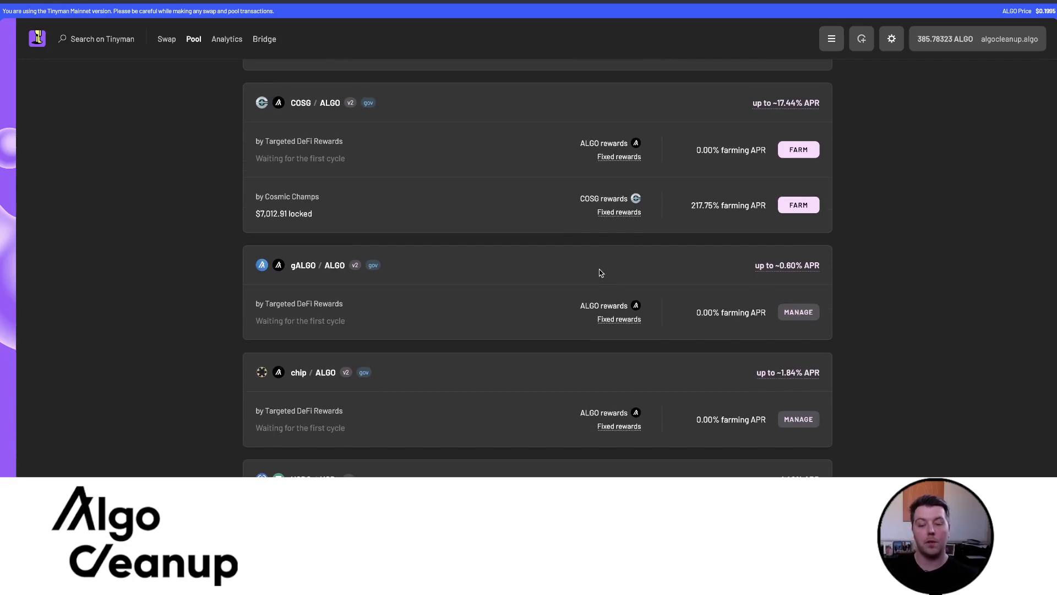
pyautogui.moveTo(932, 124)
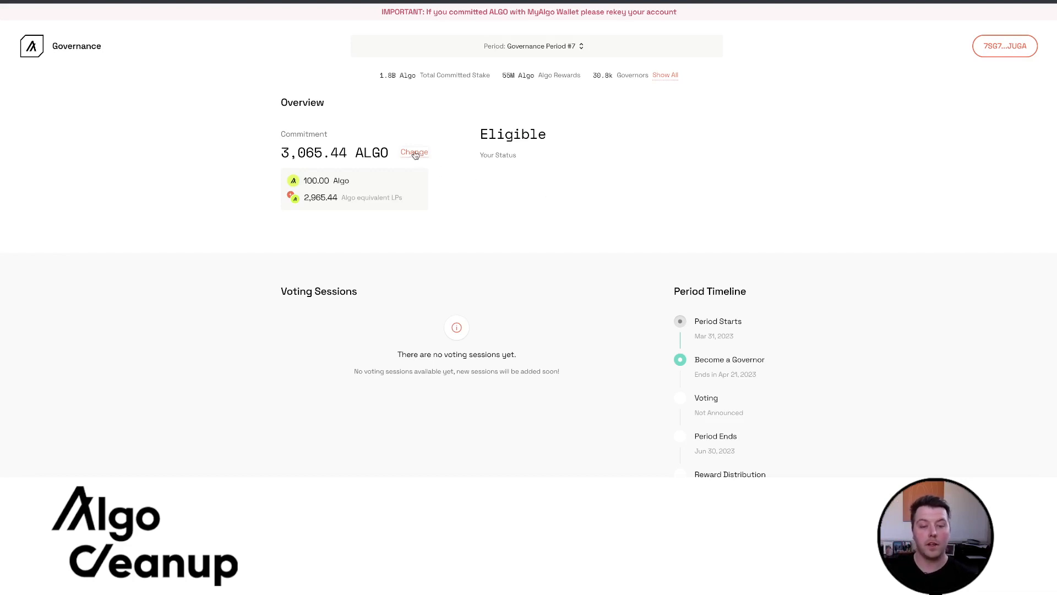
# - Set the commitment to 100 ALGO plus V2 ALGO gALGO LP tokens, totalling 197.52 ALGO
pyautogui.click(413, 152)
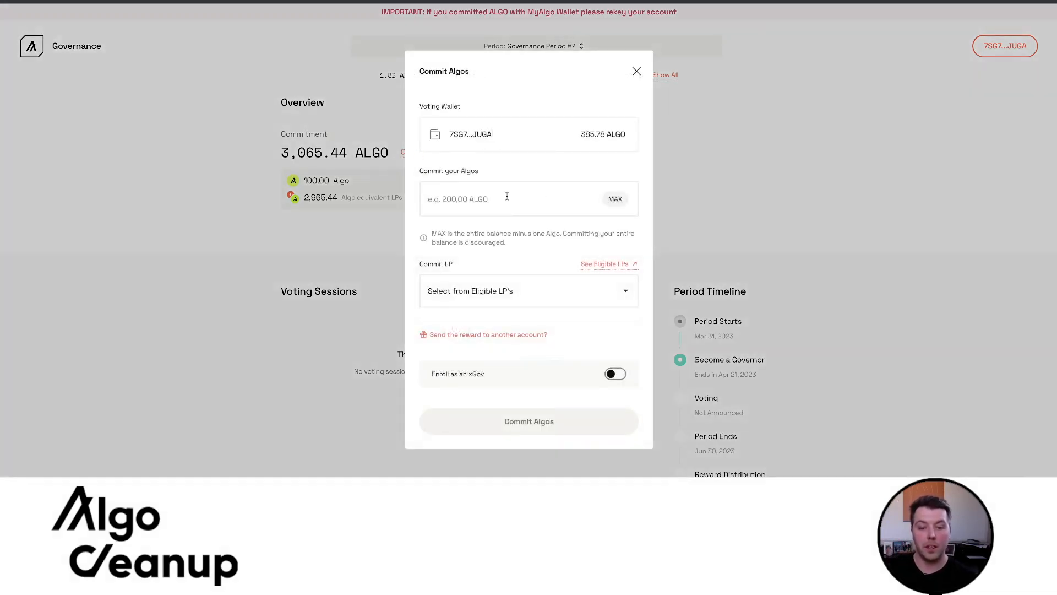
pyautogui.write('100')
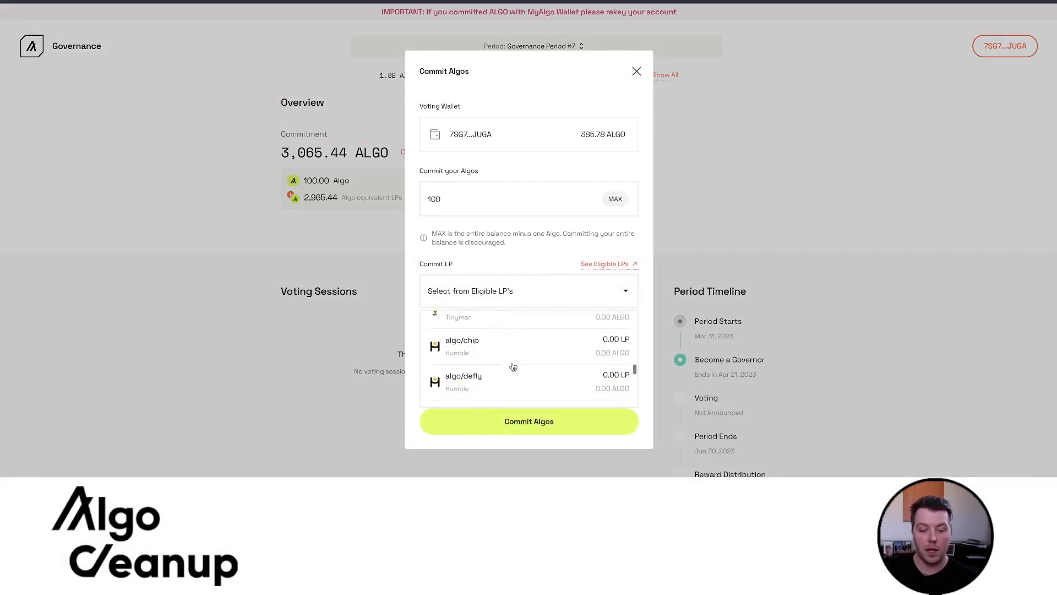
pyautogui.scroll(-3)
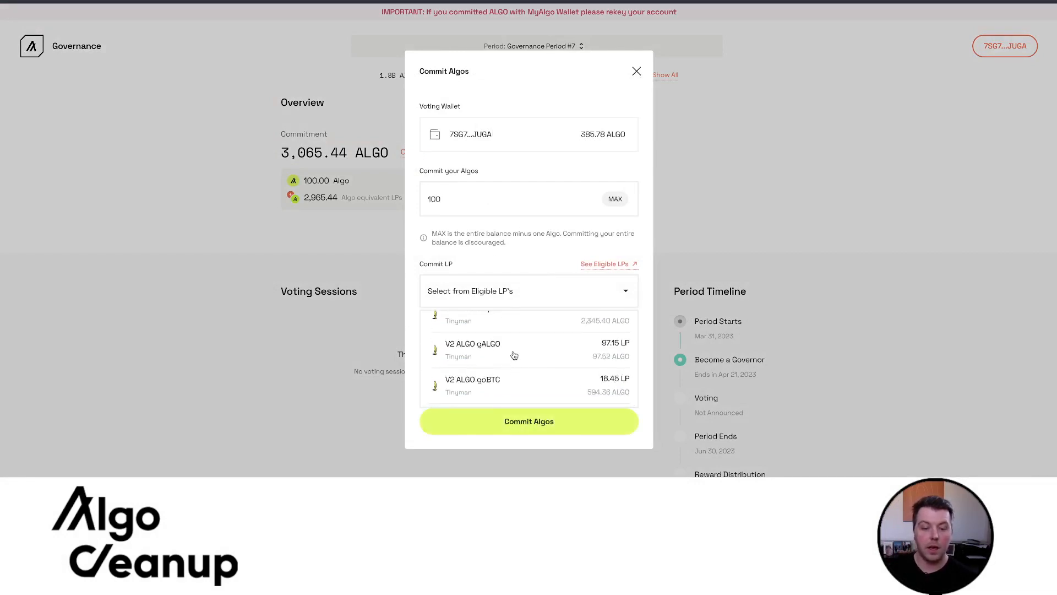
pyautogui.click(473, 350)
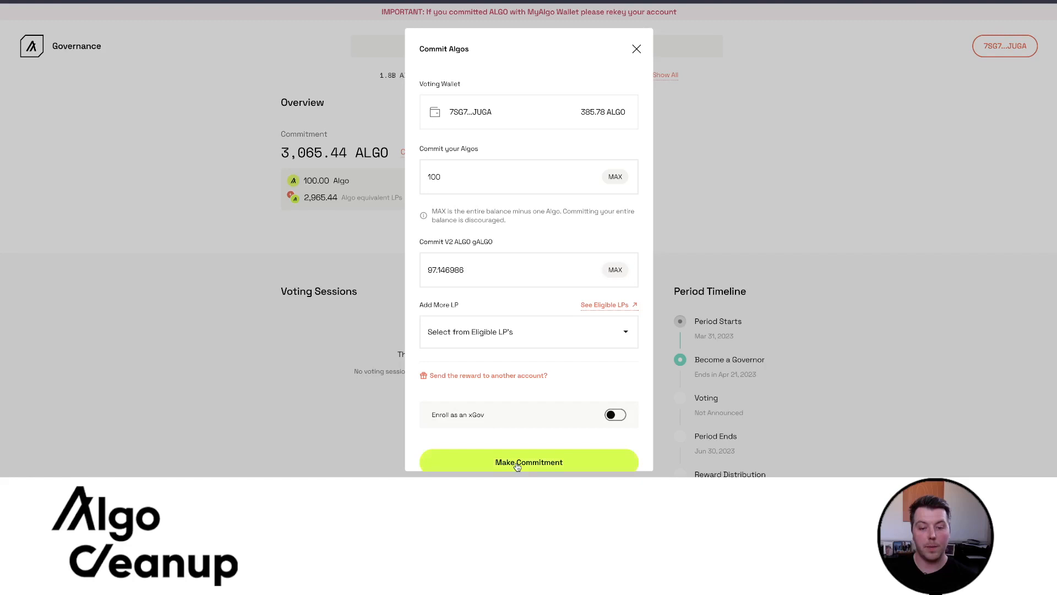
pyautogui.click(527, 461)
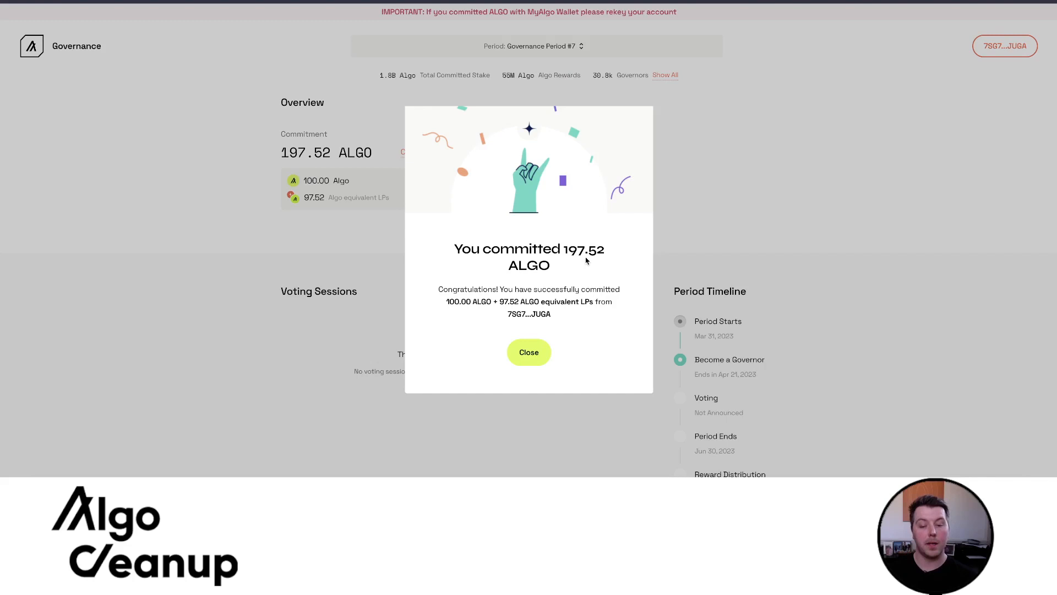
pyautogui.moveTo(579, 255)
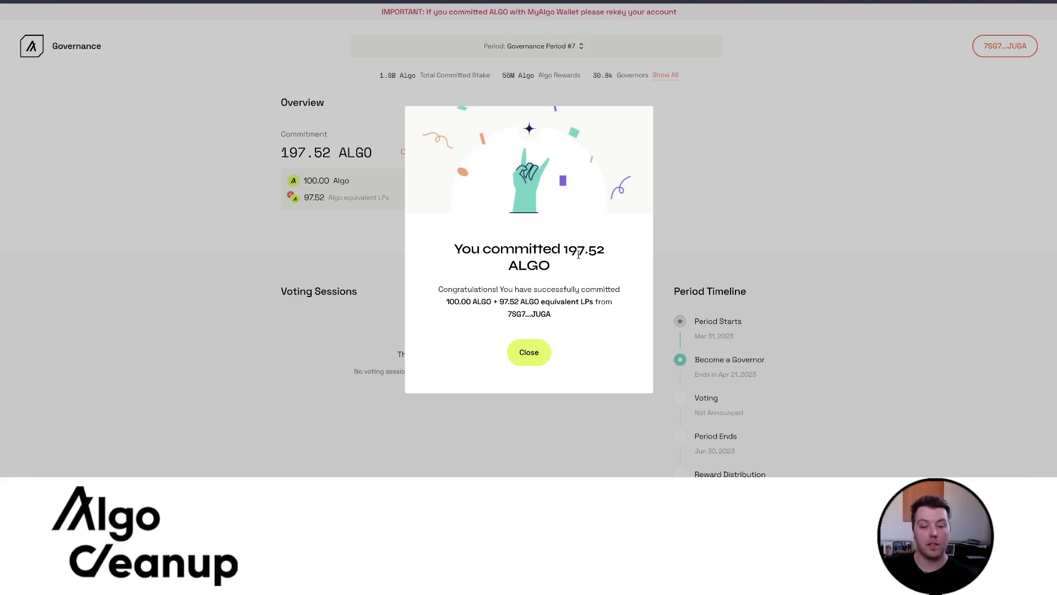
pyautogui.click(529, 352)
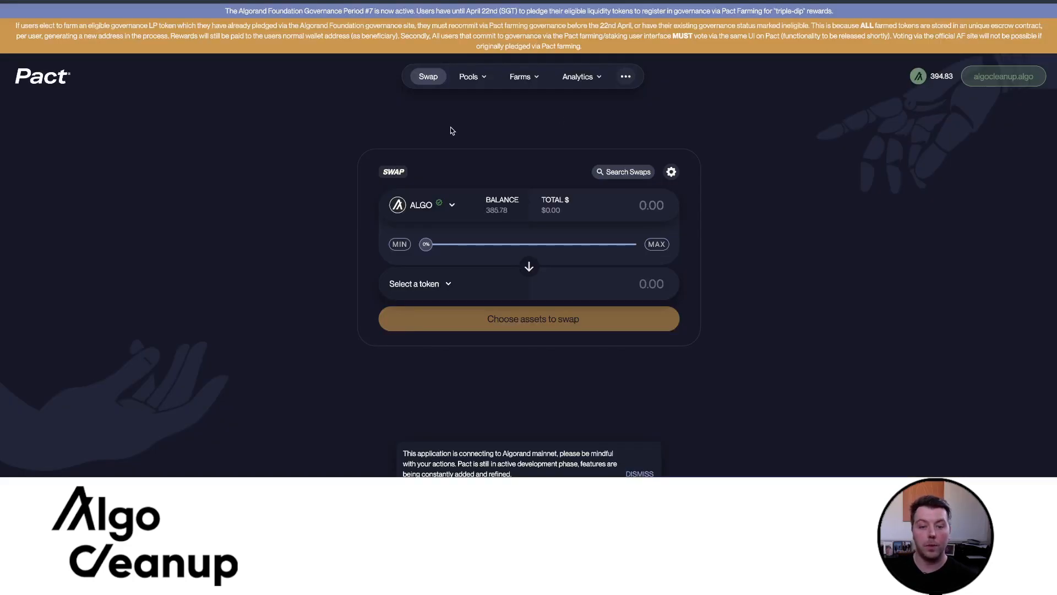
pyautogui.moveTo(144, 58)
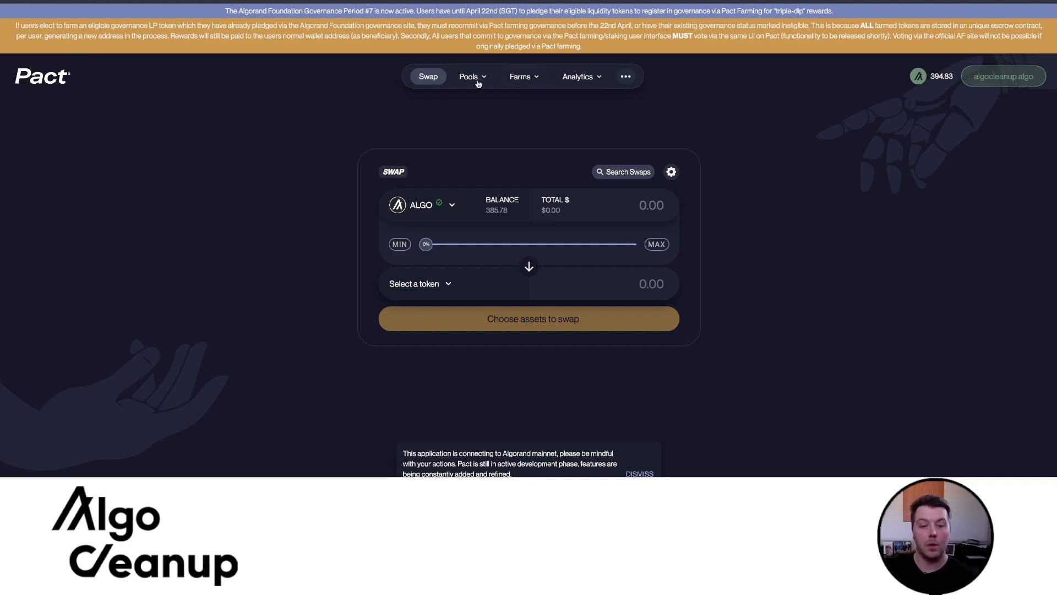
# - Deposit 100 ALGO and 100 GALGO into Pact's ALGO/GALGO stable pool
pyautogui.click(468, 76)
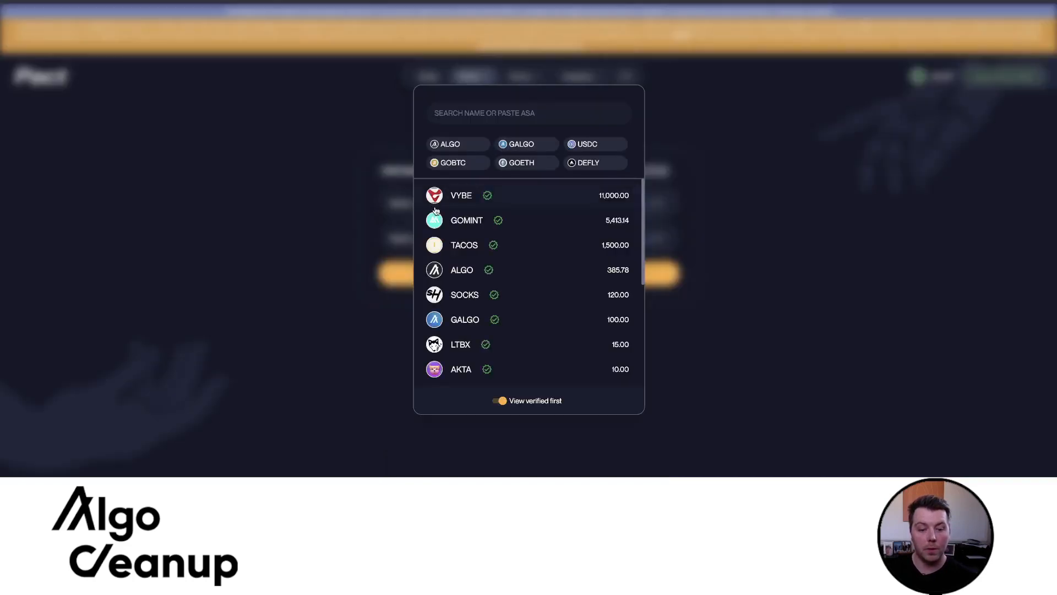
pyautogui.click(461, 270)
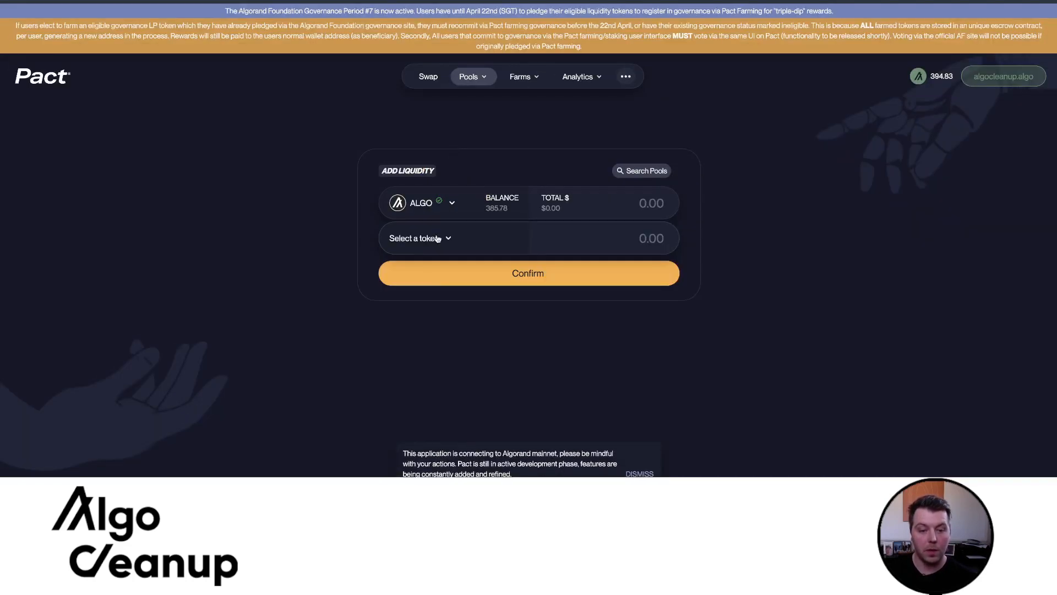
pyautogui.click(414, 238)
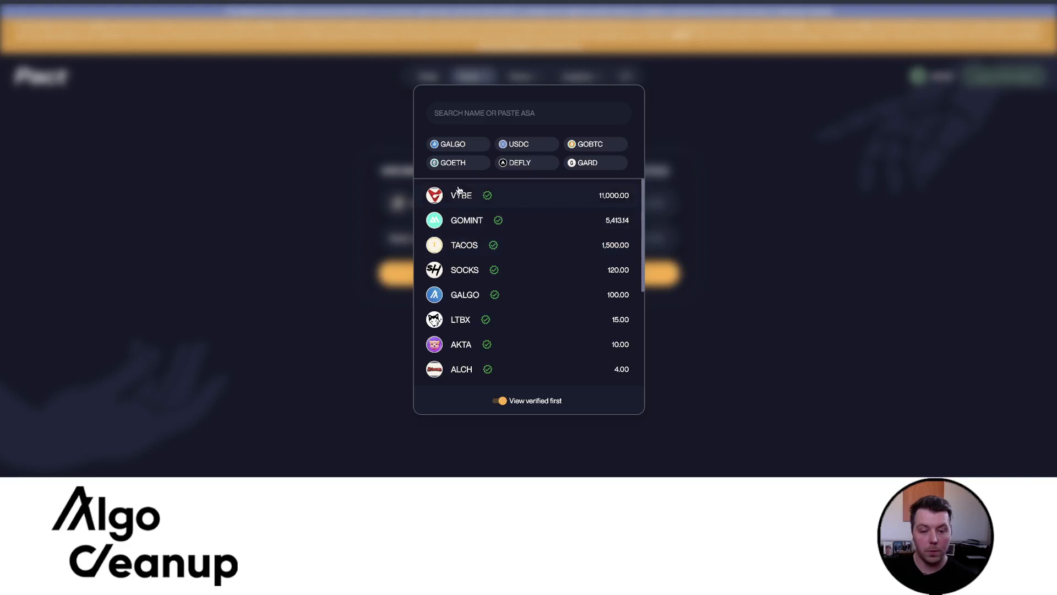
pyautogui.click(464, 295)
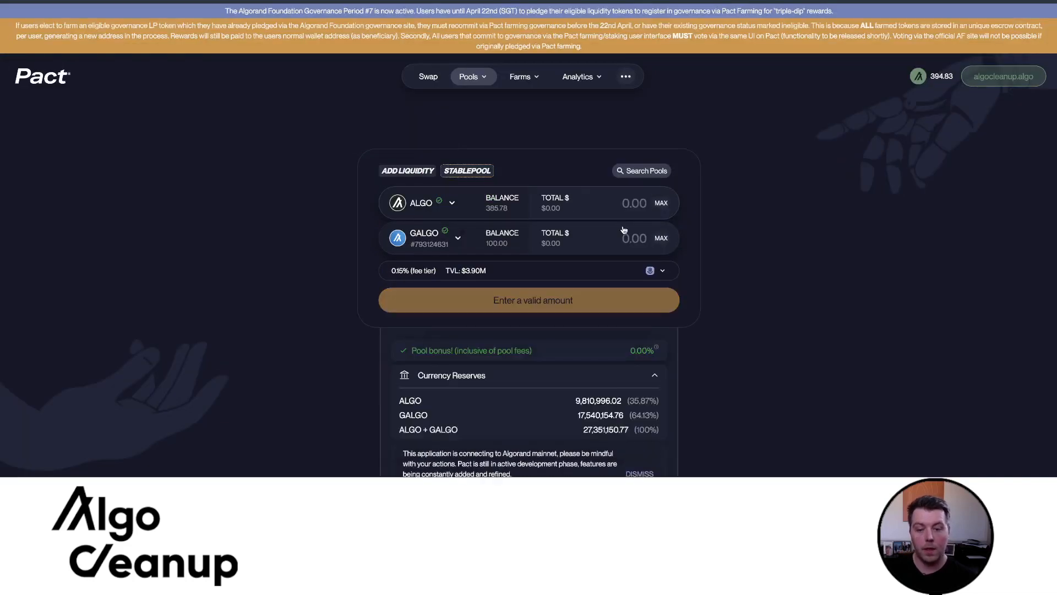
pyautogui.write('100')
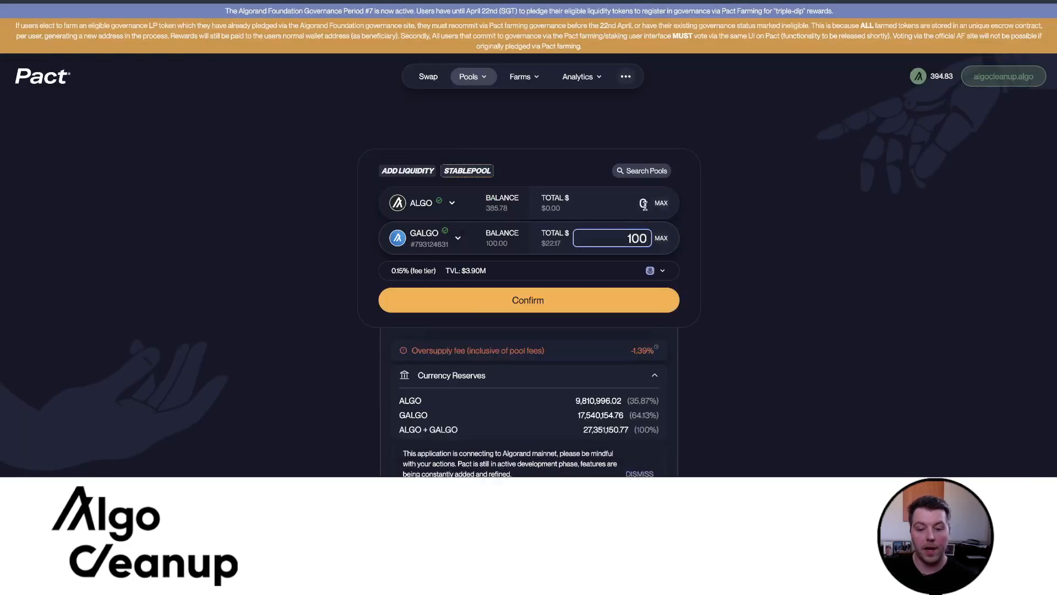
pyautogui.write('100')
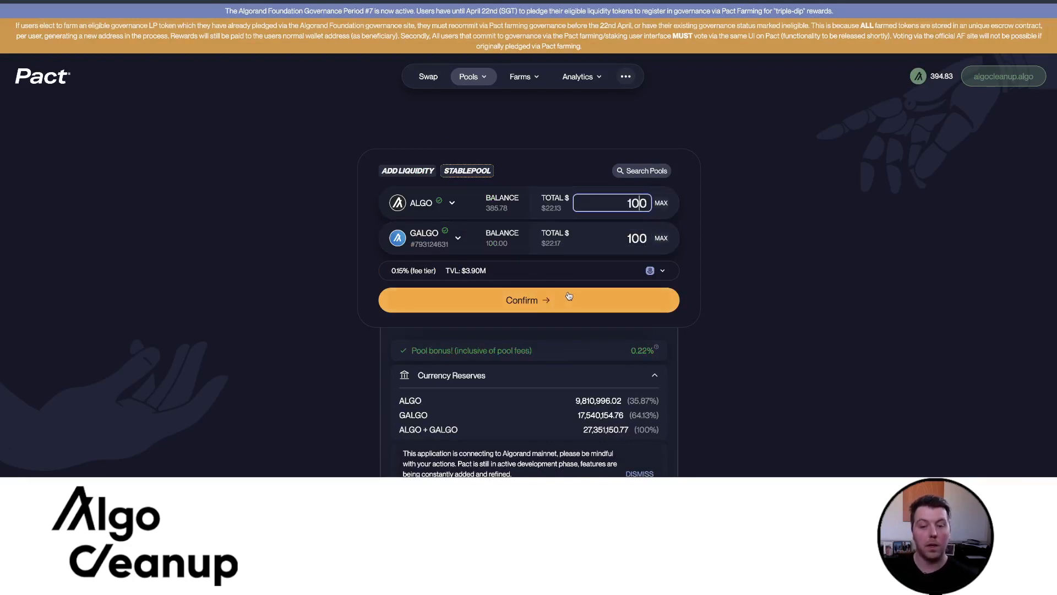
pyautogui.click(528, 299)
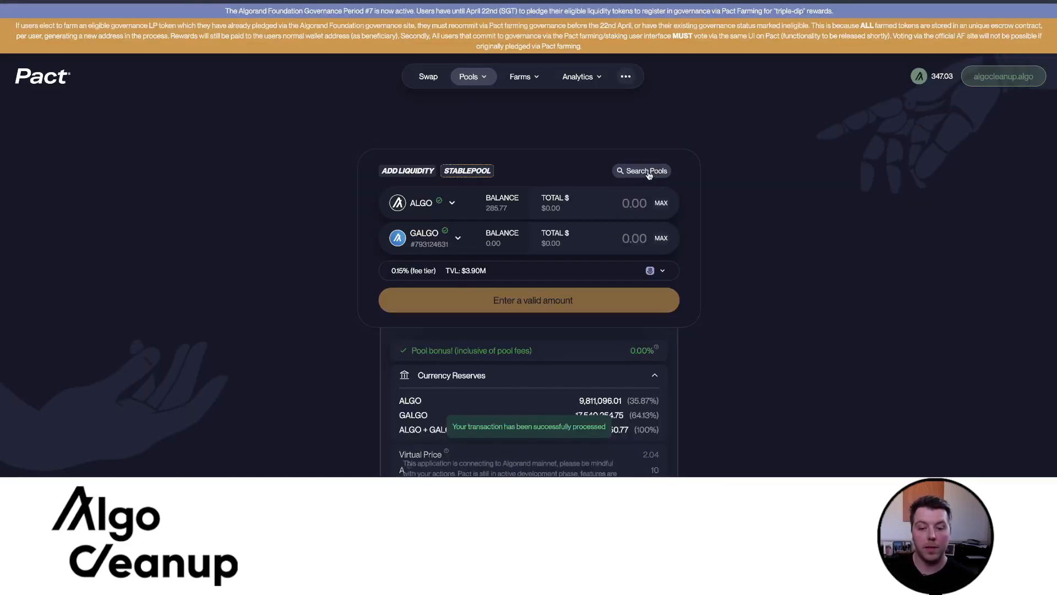
pyautogui.click(471, 76)
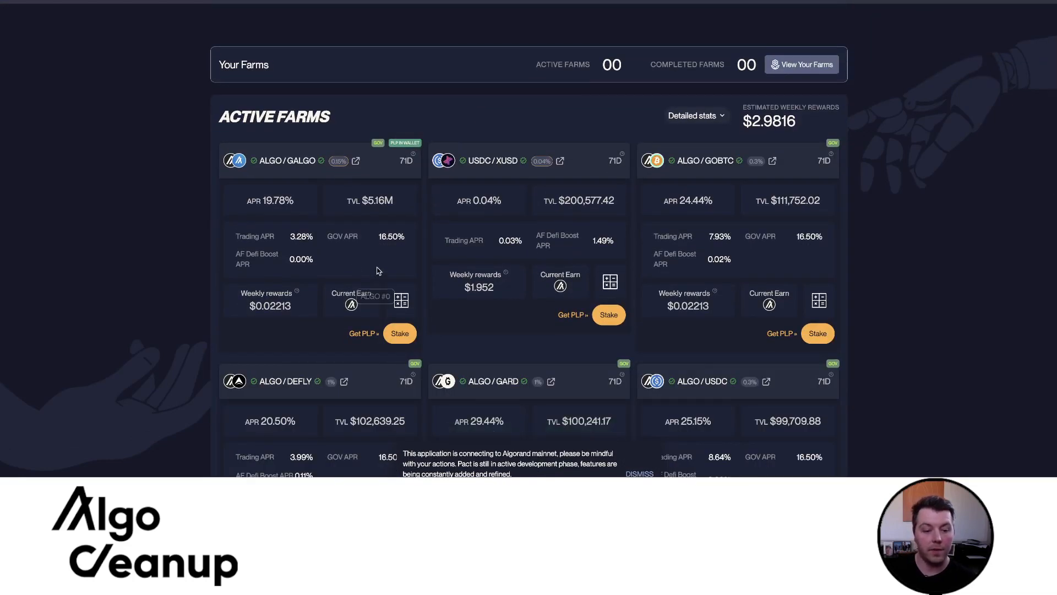
pyautogui.moveTo(358, 243)
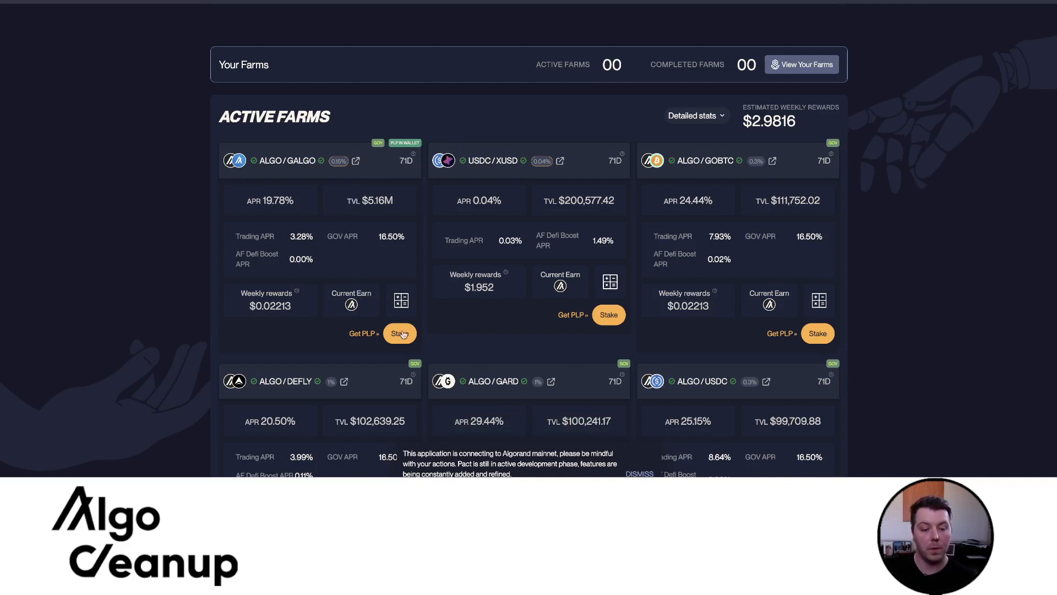
# - Stake the full 98.485694 ALGO/GALGO LP balance in Pact's farm
pyautogui.click(399, 332)
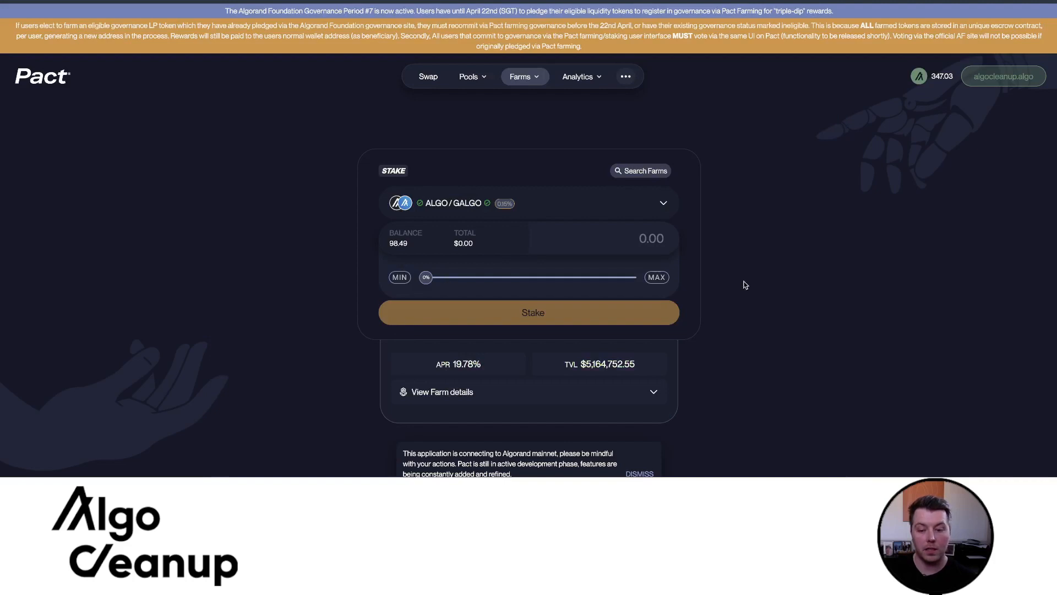
pyautogui.click(529, 312)
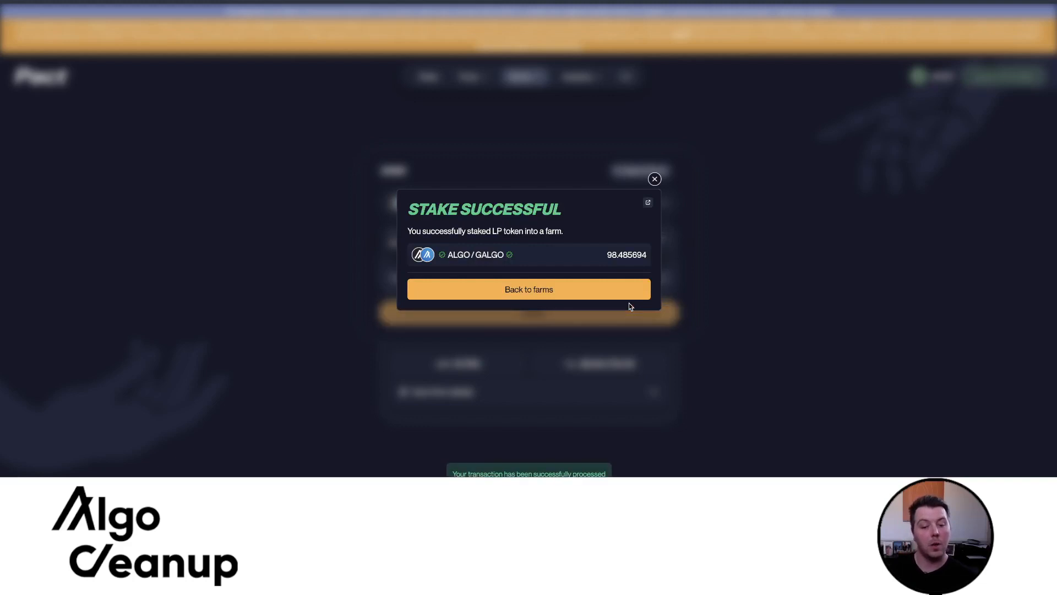
pyautogui.moveTo(584, 290)
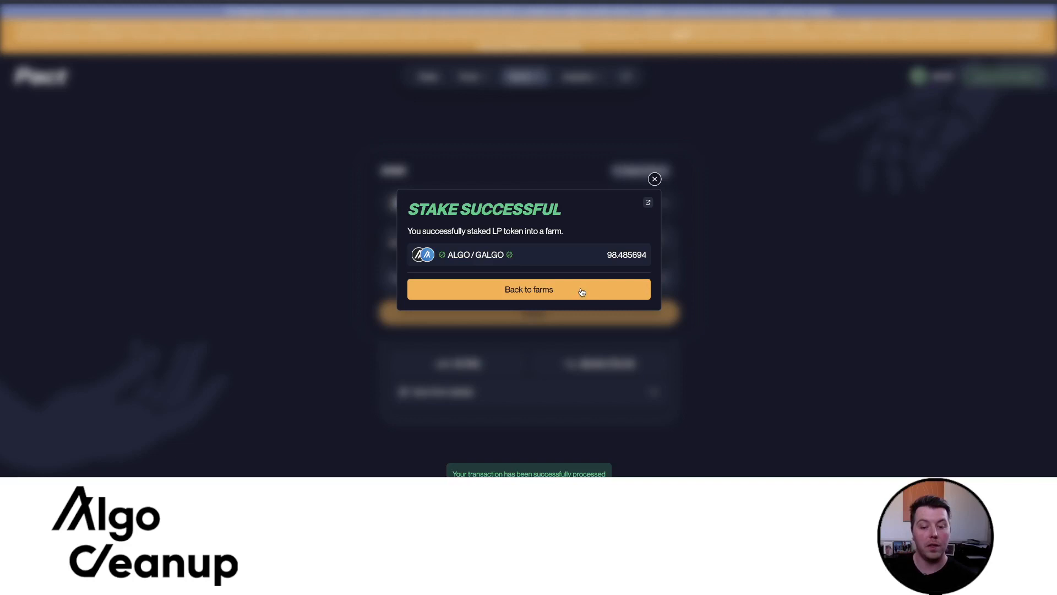
pyautogui.click(529, 289)
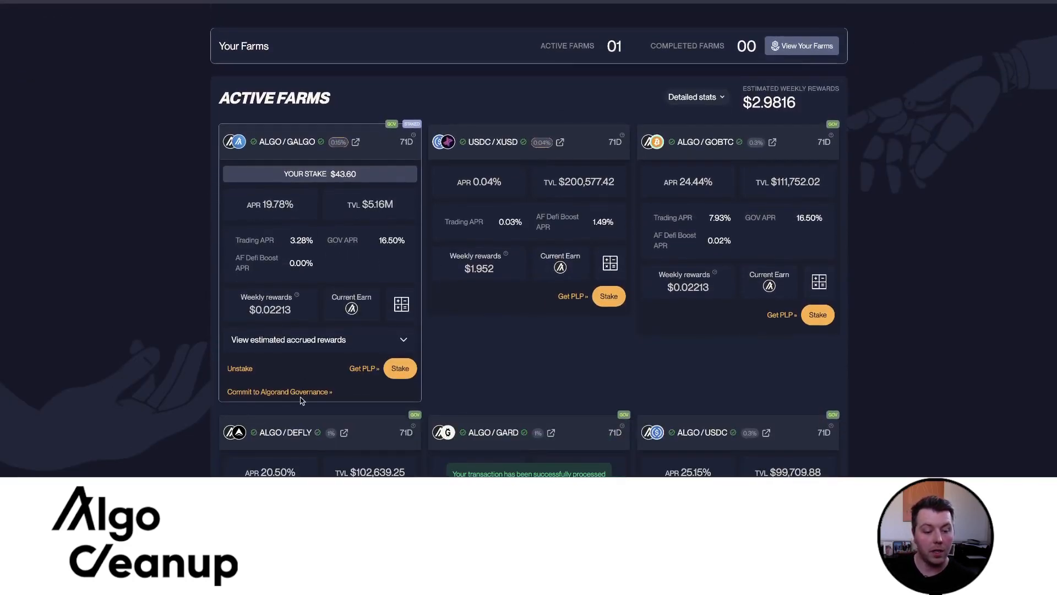
# - Commit all 98.485694 staked ALGO/GALGO LP tokens to Algorand Governance
pyautogui.click(277, 392)
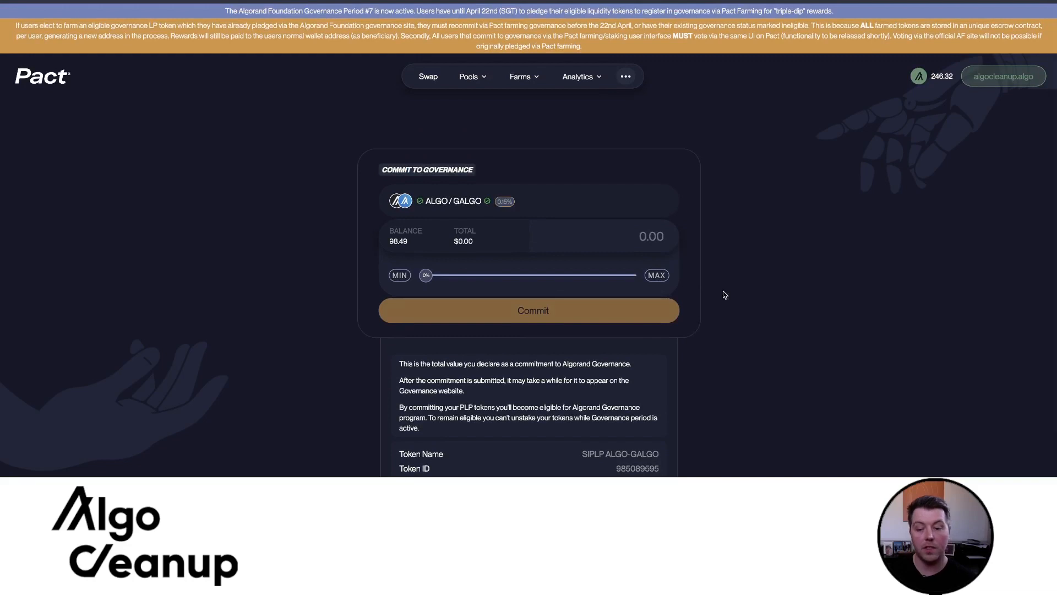
pyautogui.click(655, 275)
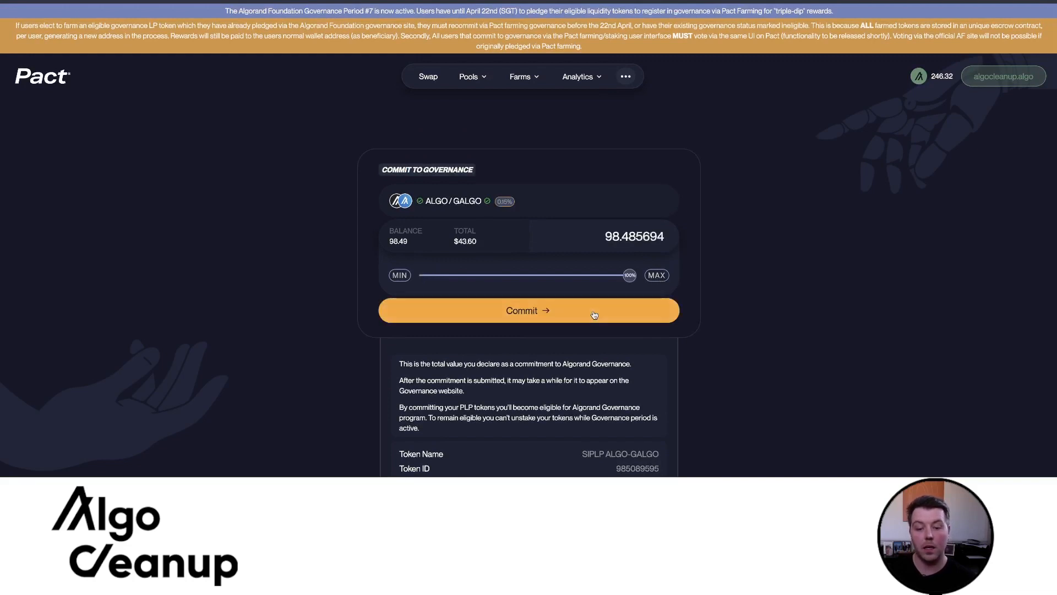
pyautogui.click(527, 310)
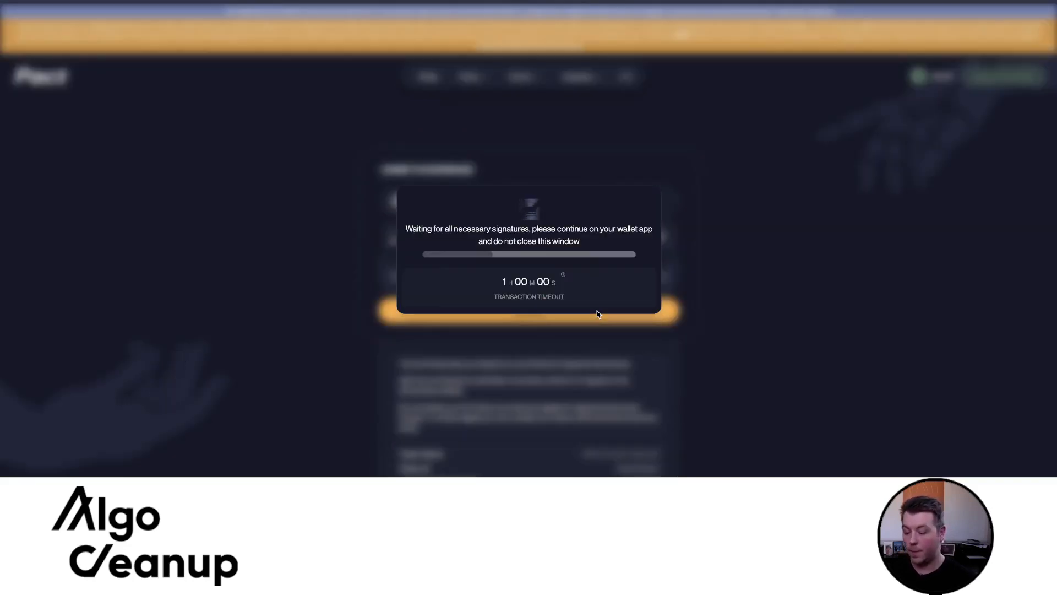